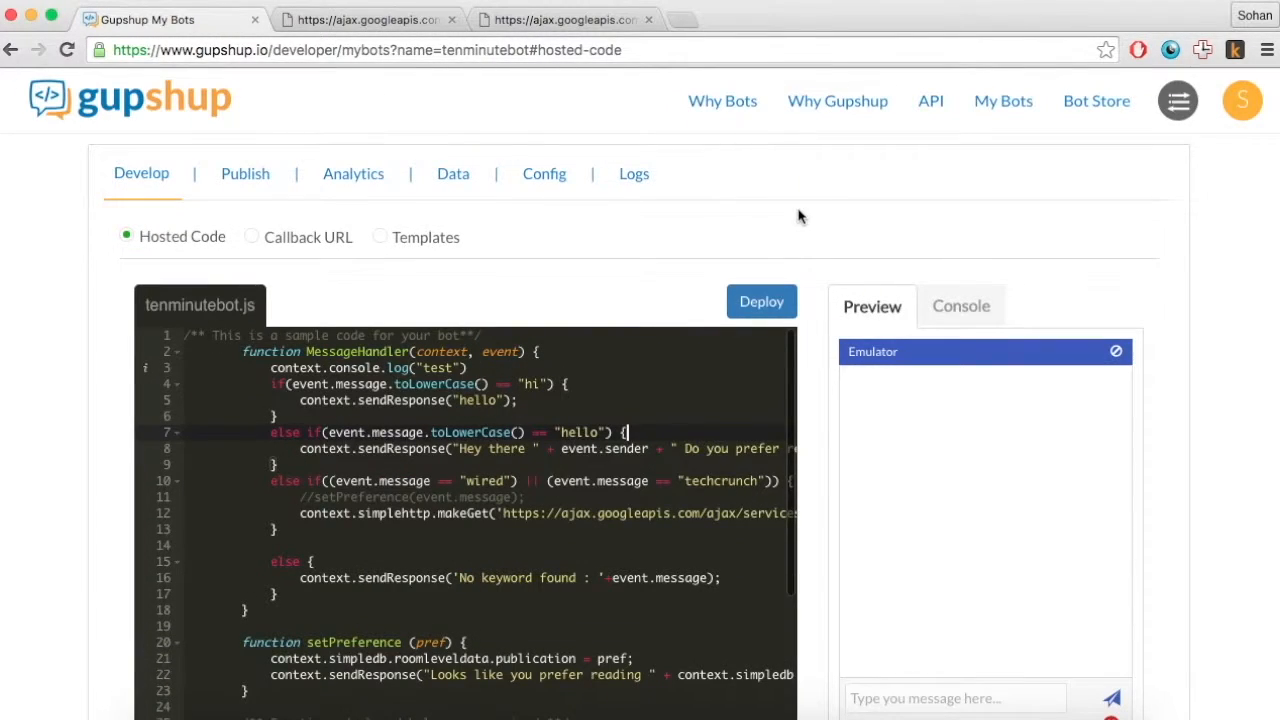
- Publish tenminutebot to Facebook Messenger from Gupshup's Publish channels list
click(245, 173)
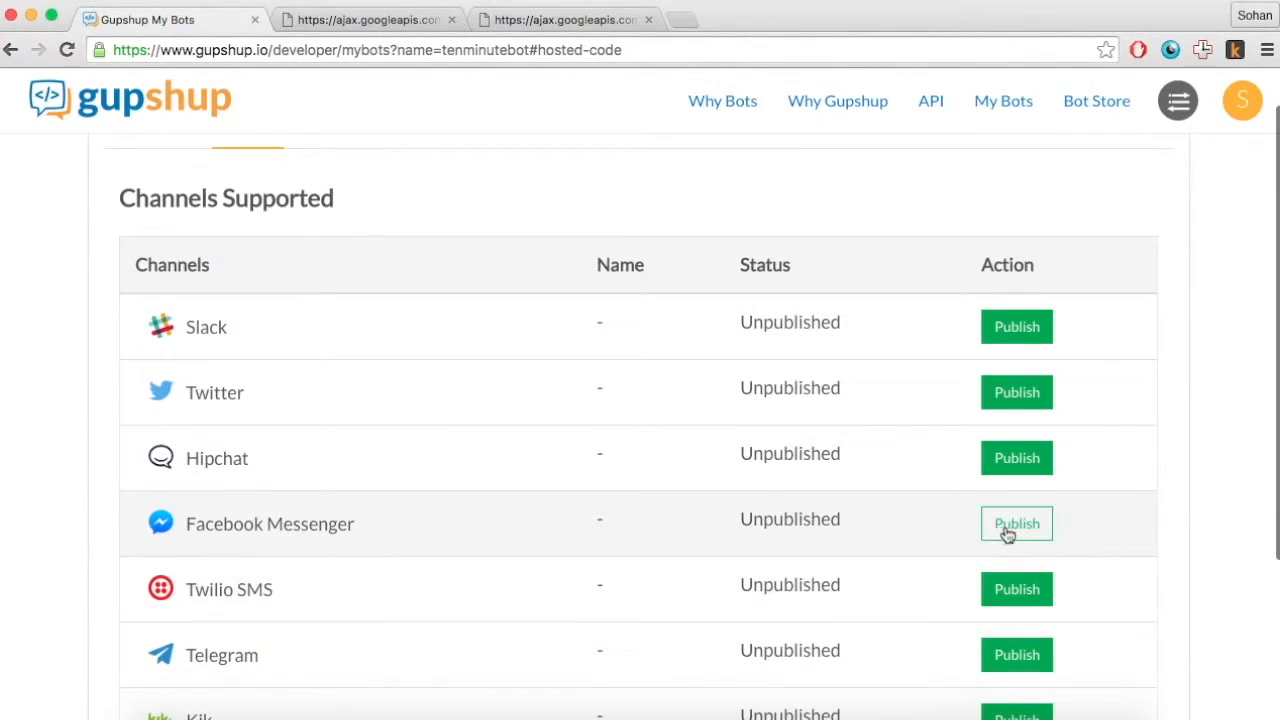
click(1016, 523)
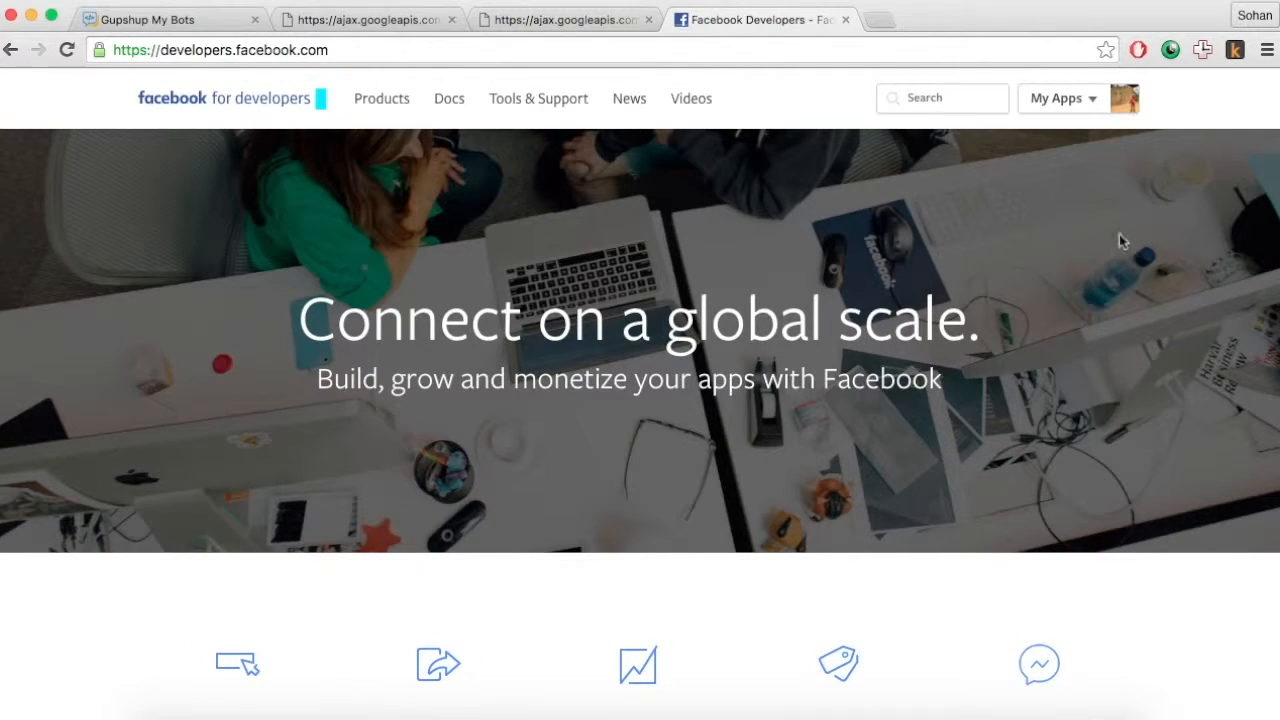
click(1062, 98)
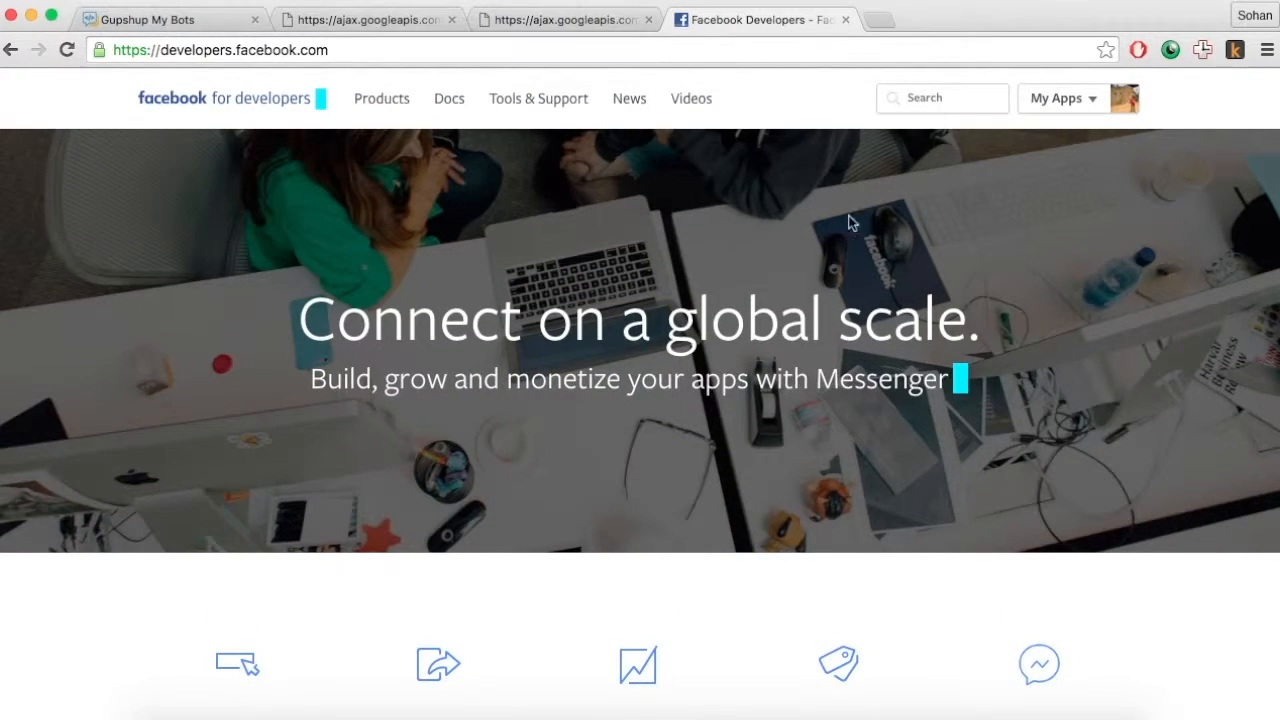
click(1061, 98)
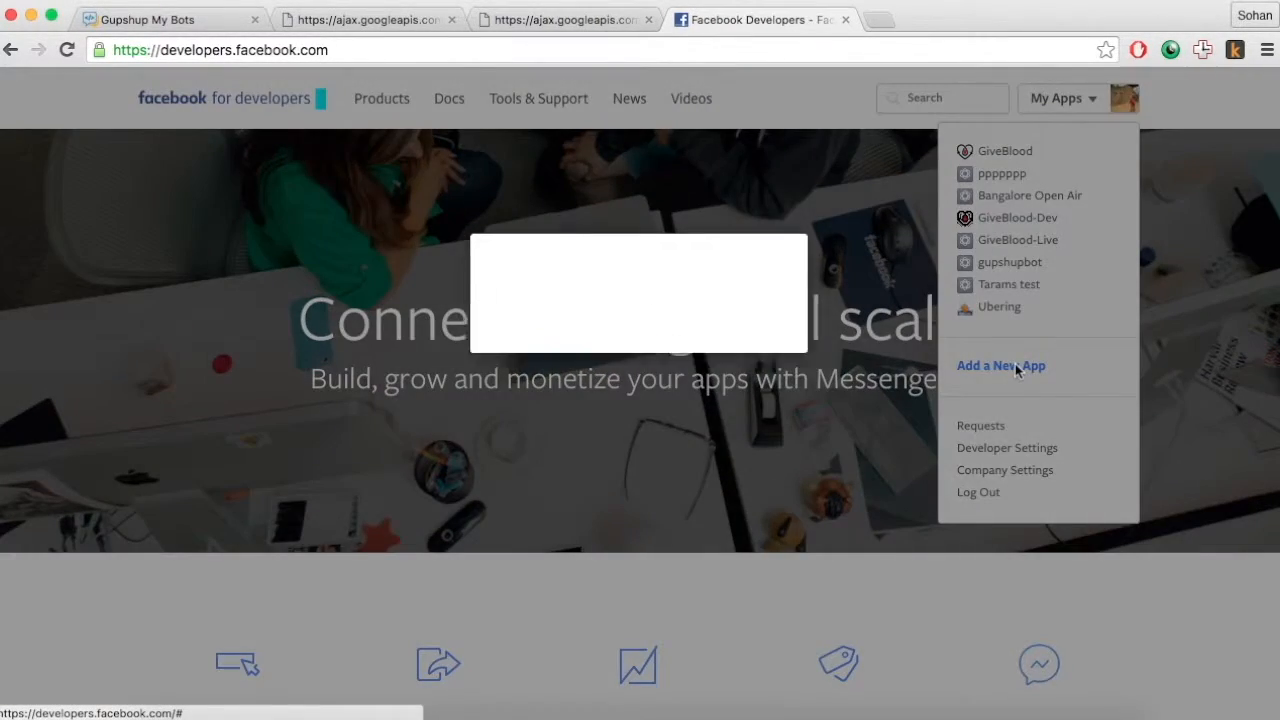
click(1001, 365)
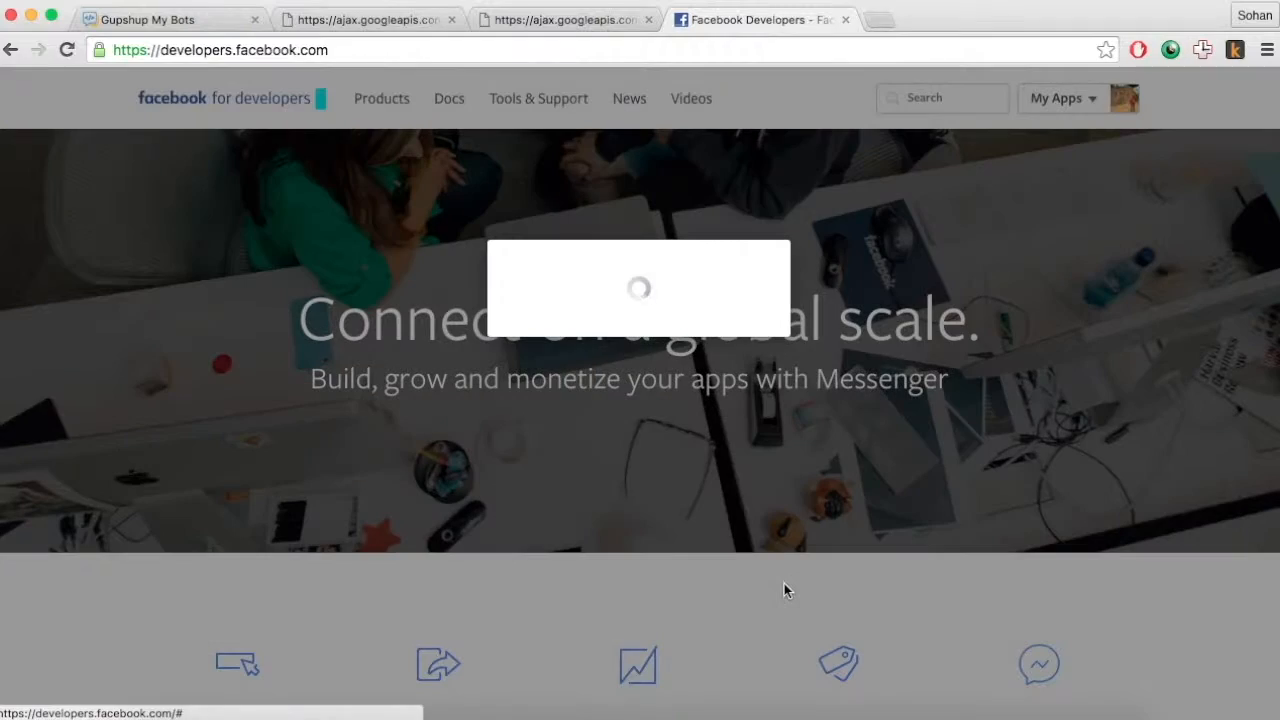
text(tenminbot)
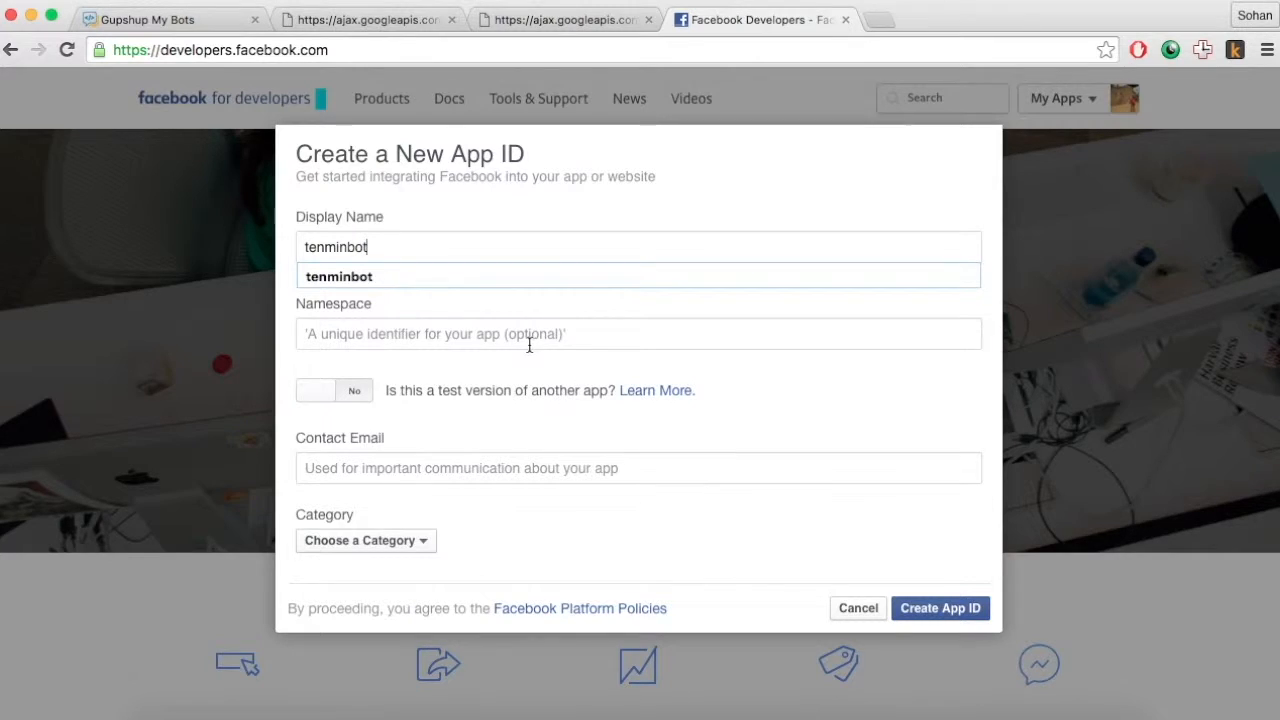
text(gupshuptestingbot)
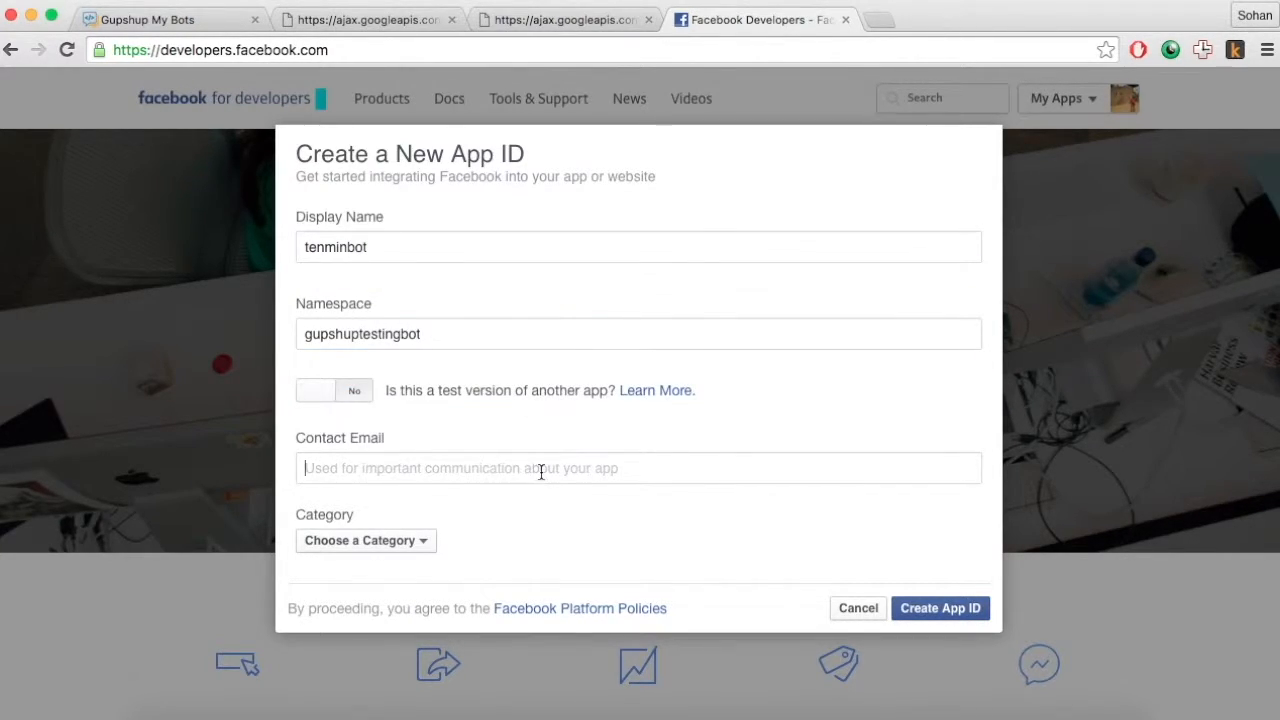
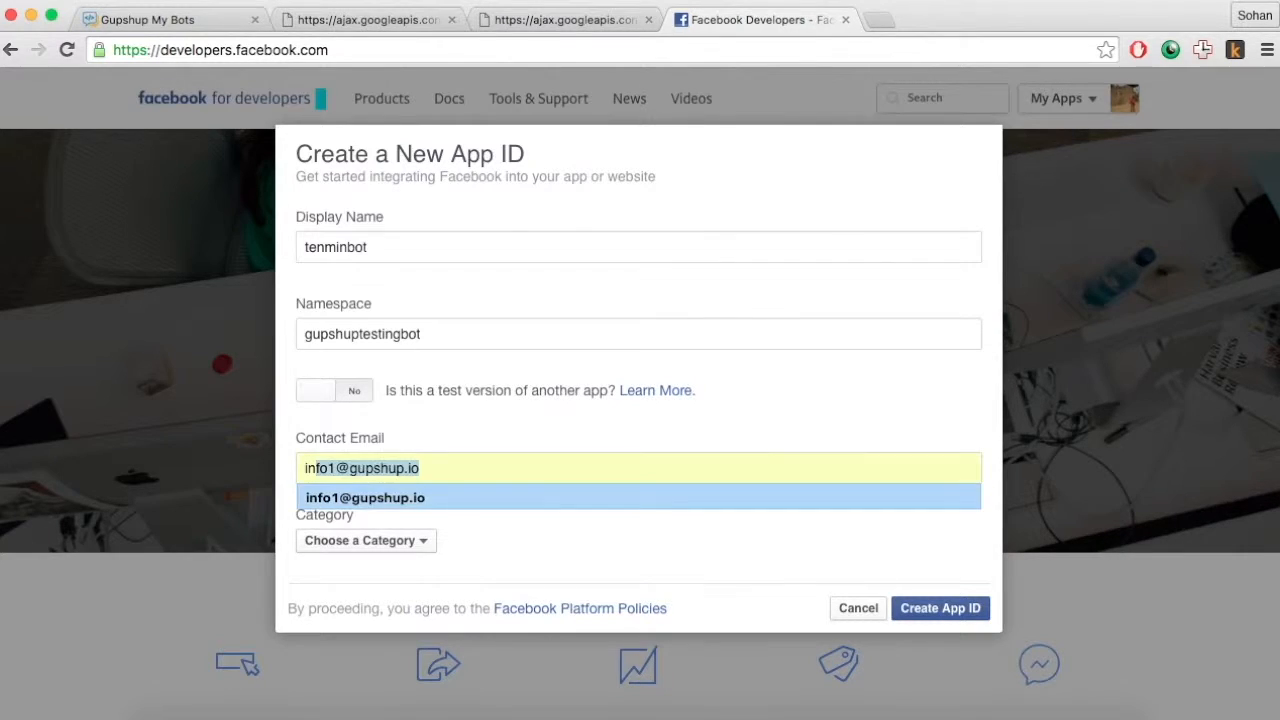
click(365, 540)
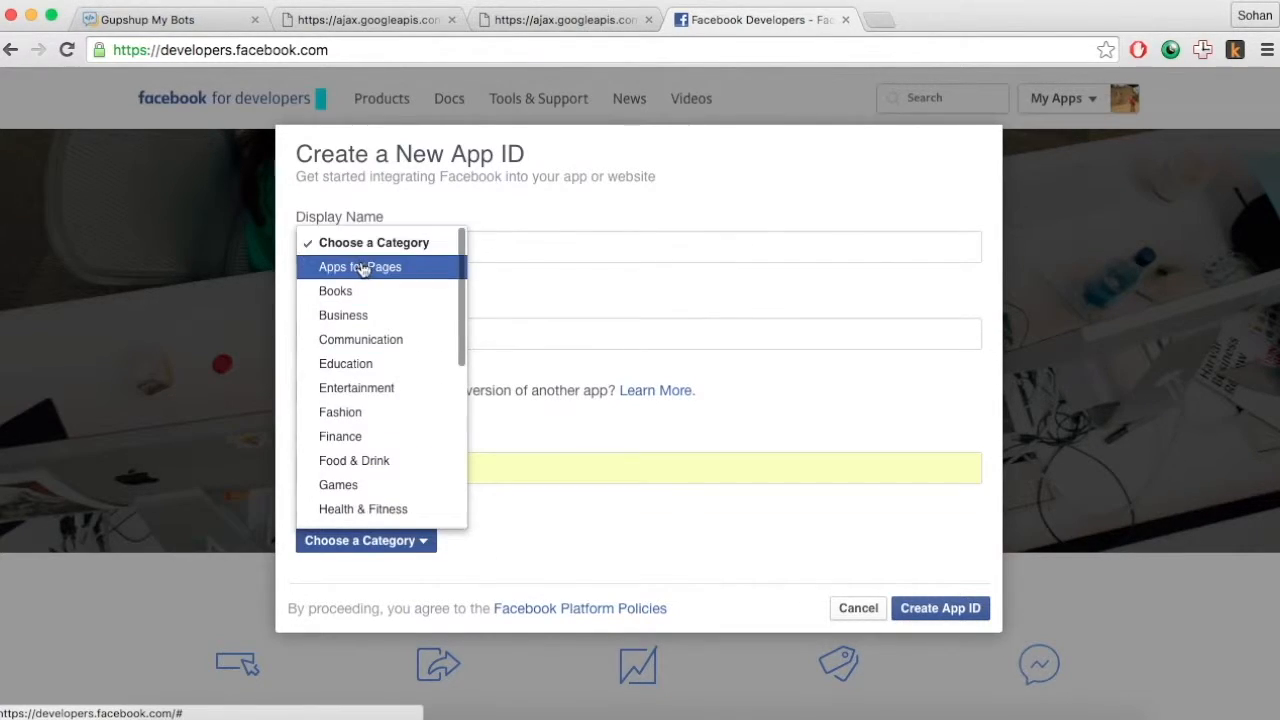
click(360, 266)
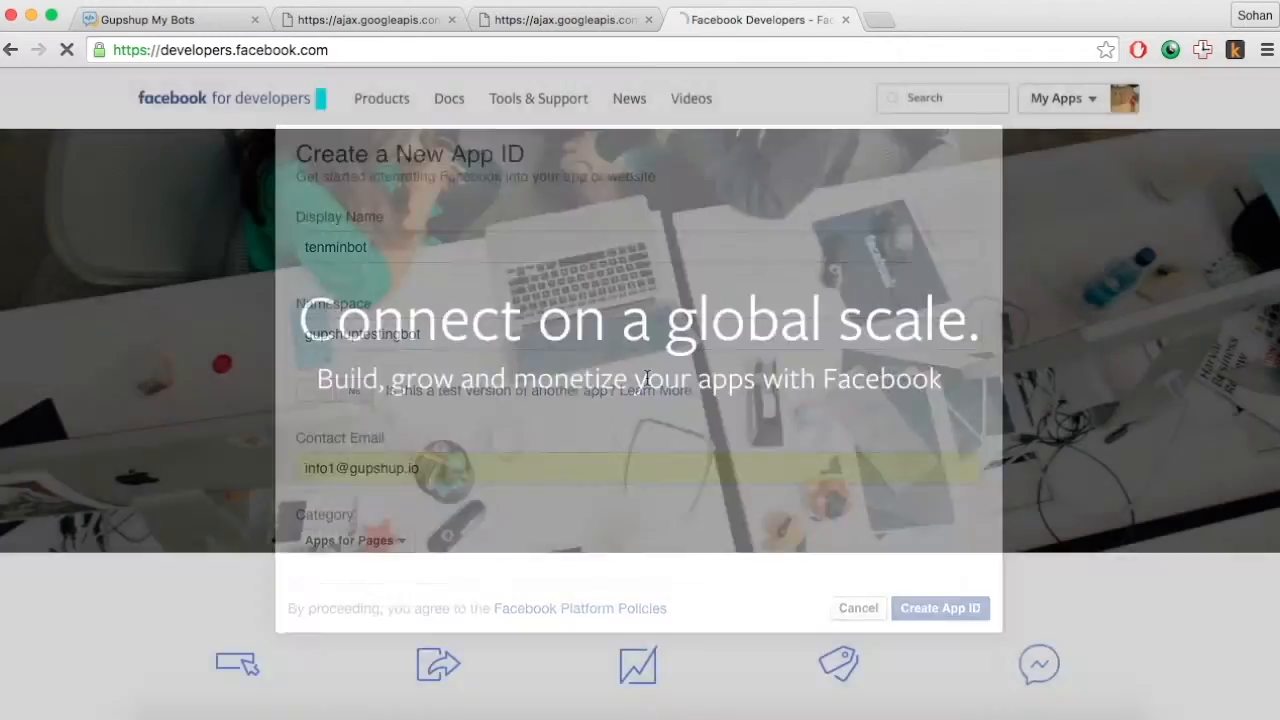
- Add the Messenger product to tenminbot and open its Messenger platform setup page
click(939, 608)
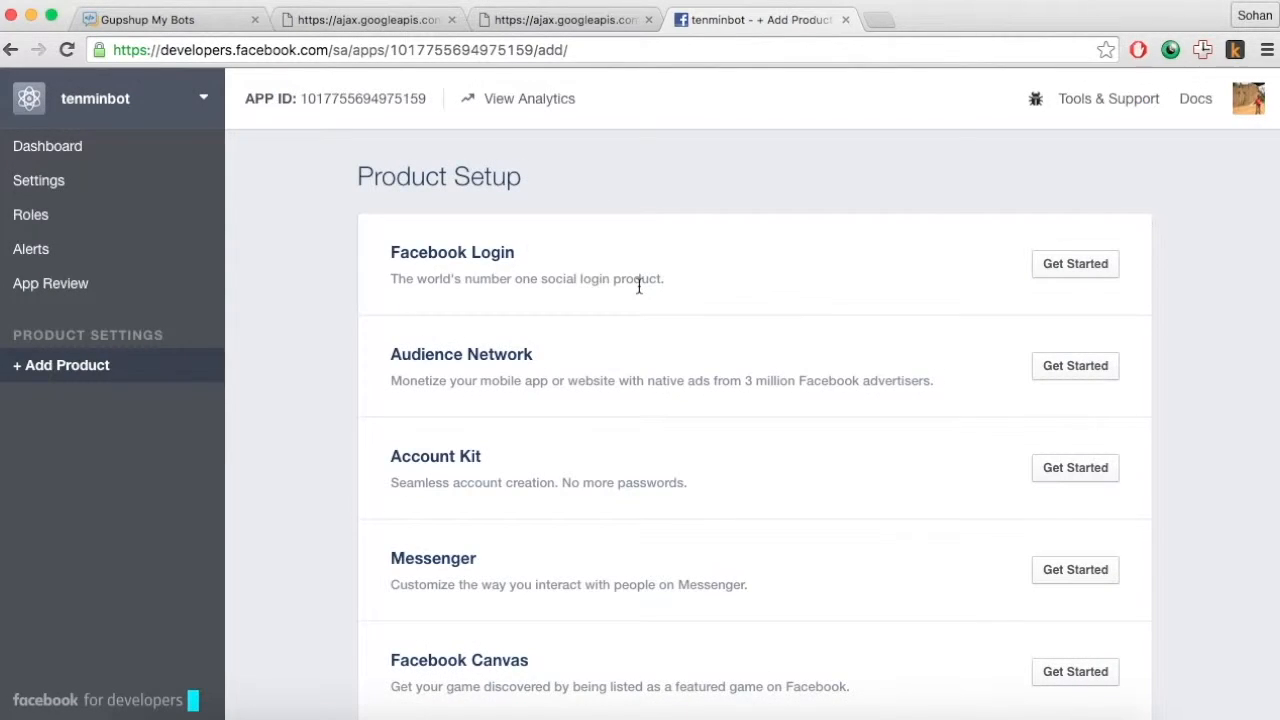
scroll(down, 3)
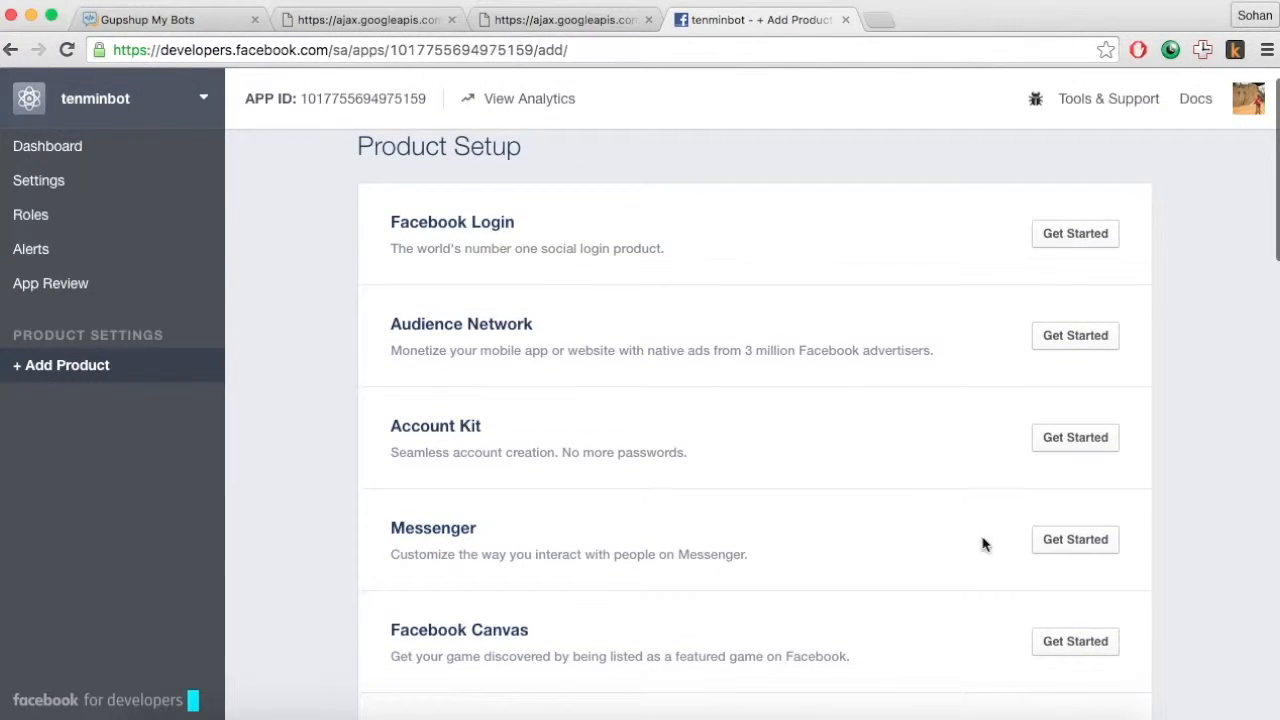
click(1075, 539)
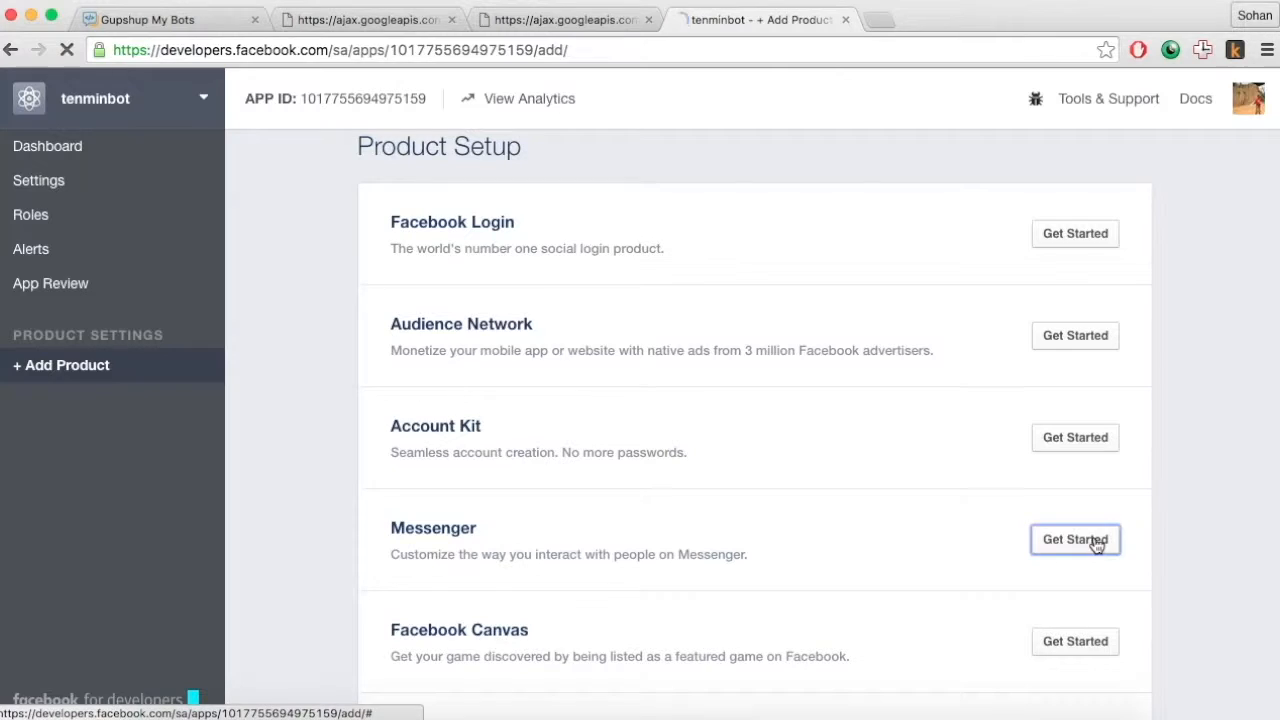
click(1075, 539)
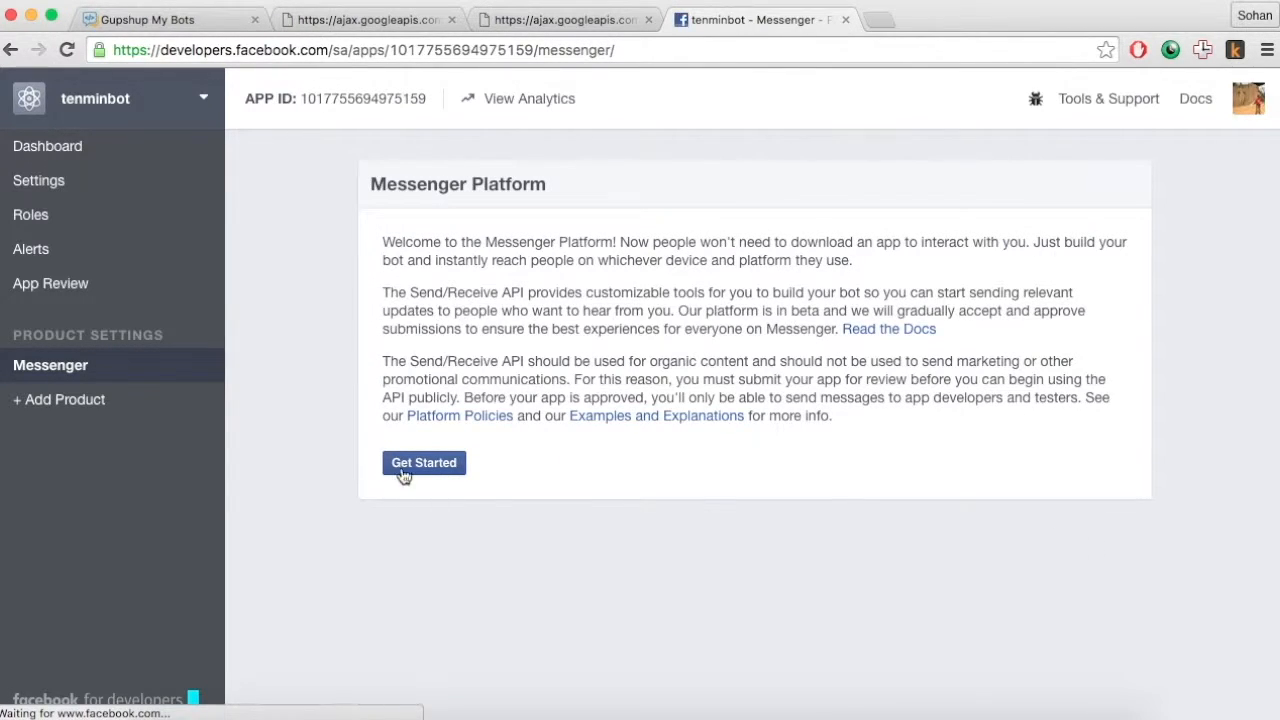
click(423, 462)
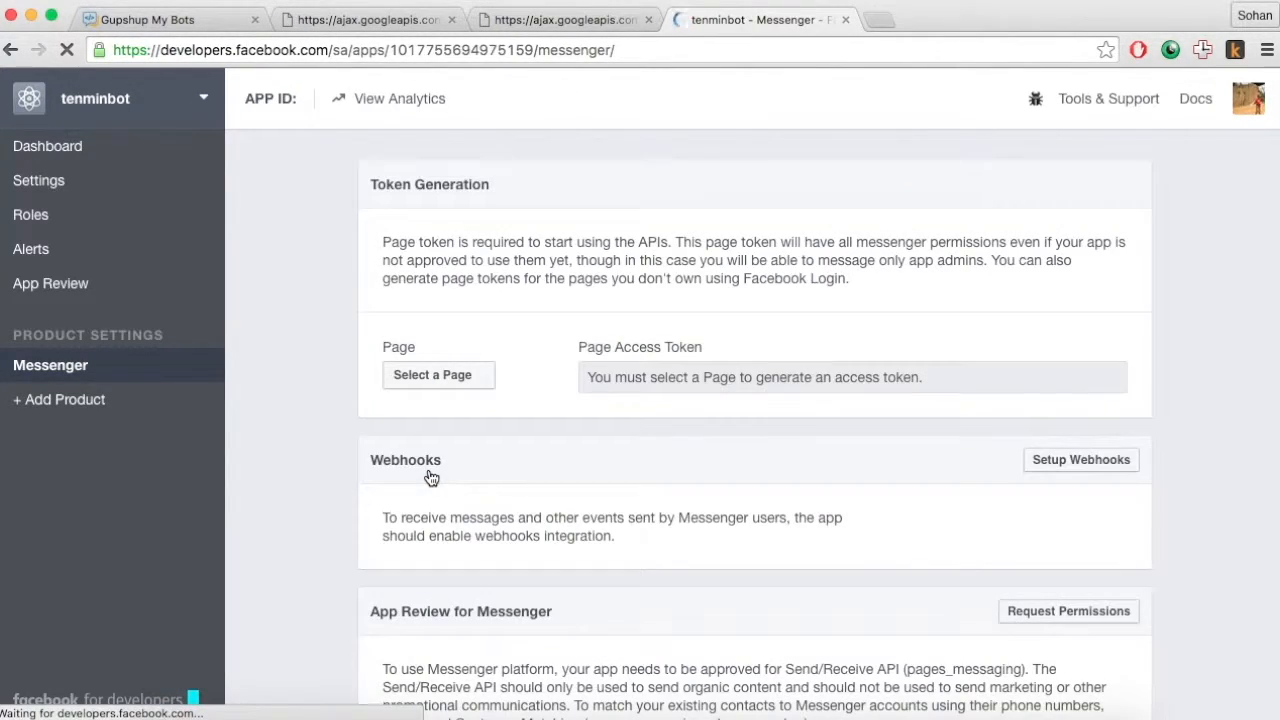
scroll(down, 3)
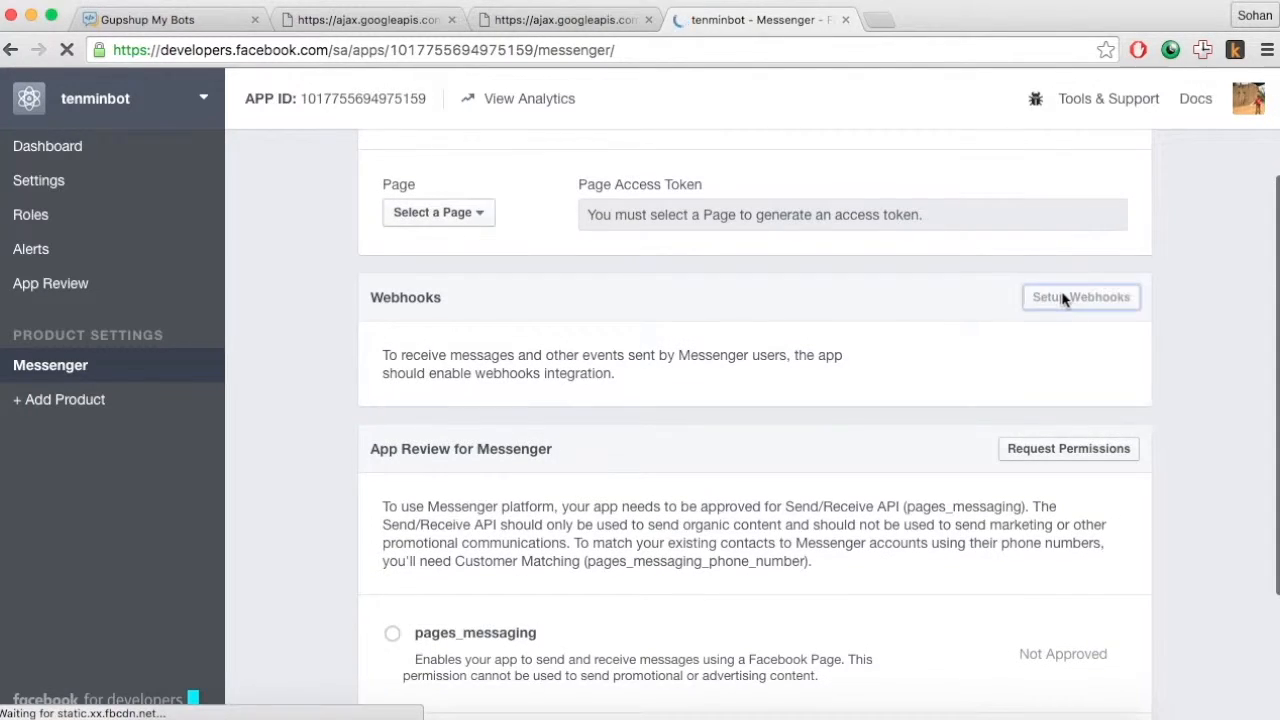
click(1080, 297)
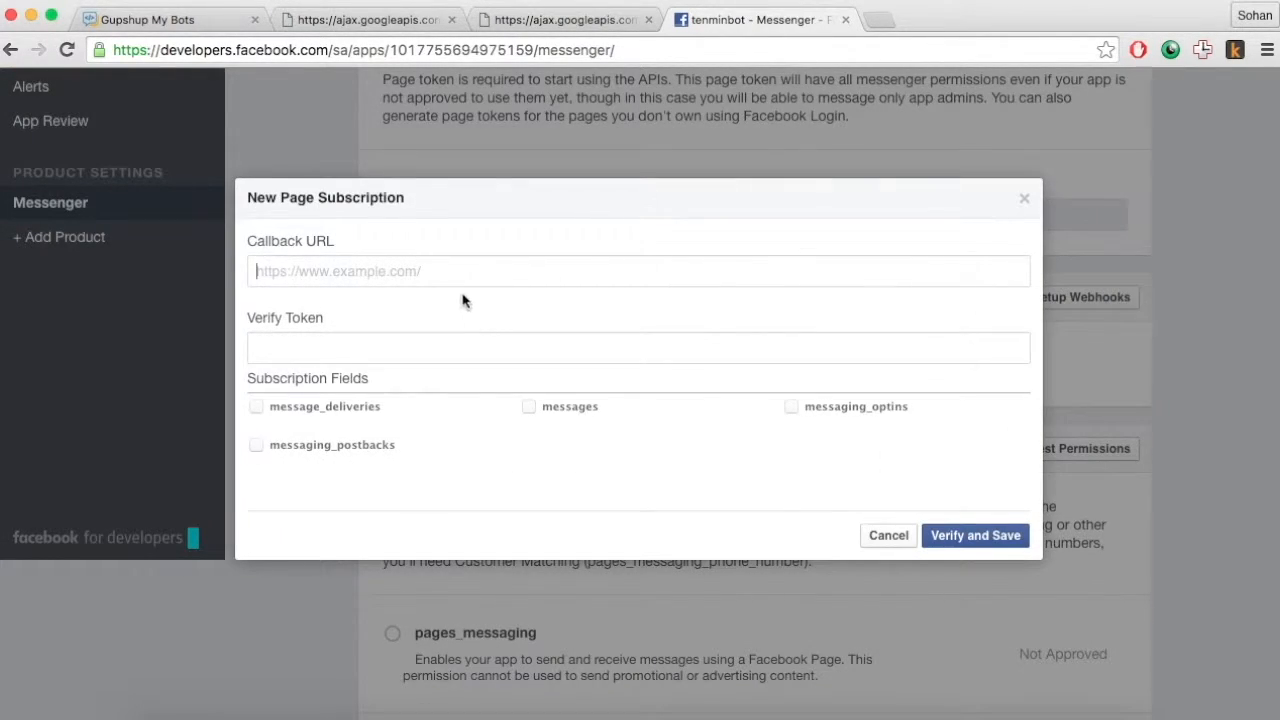
click(150, 19)
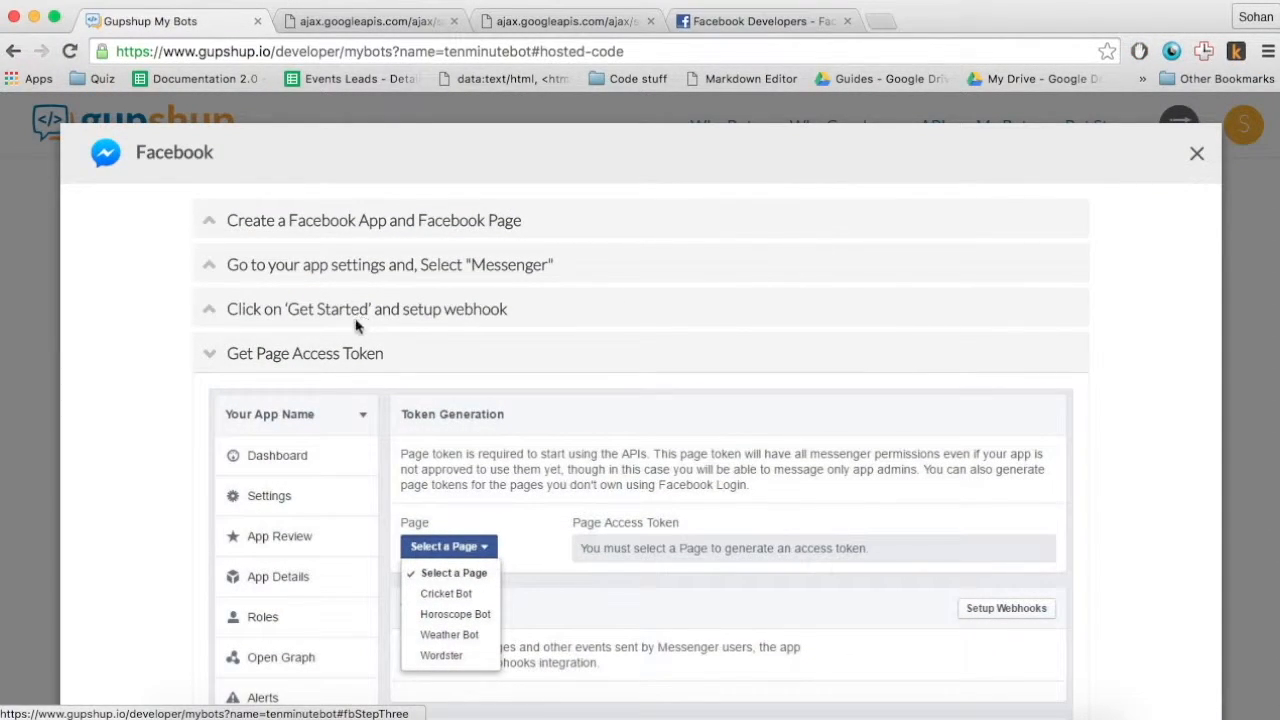
click(366, 308)
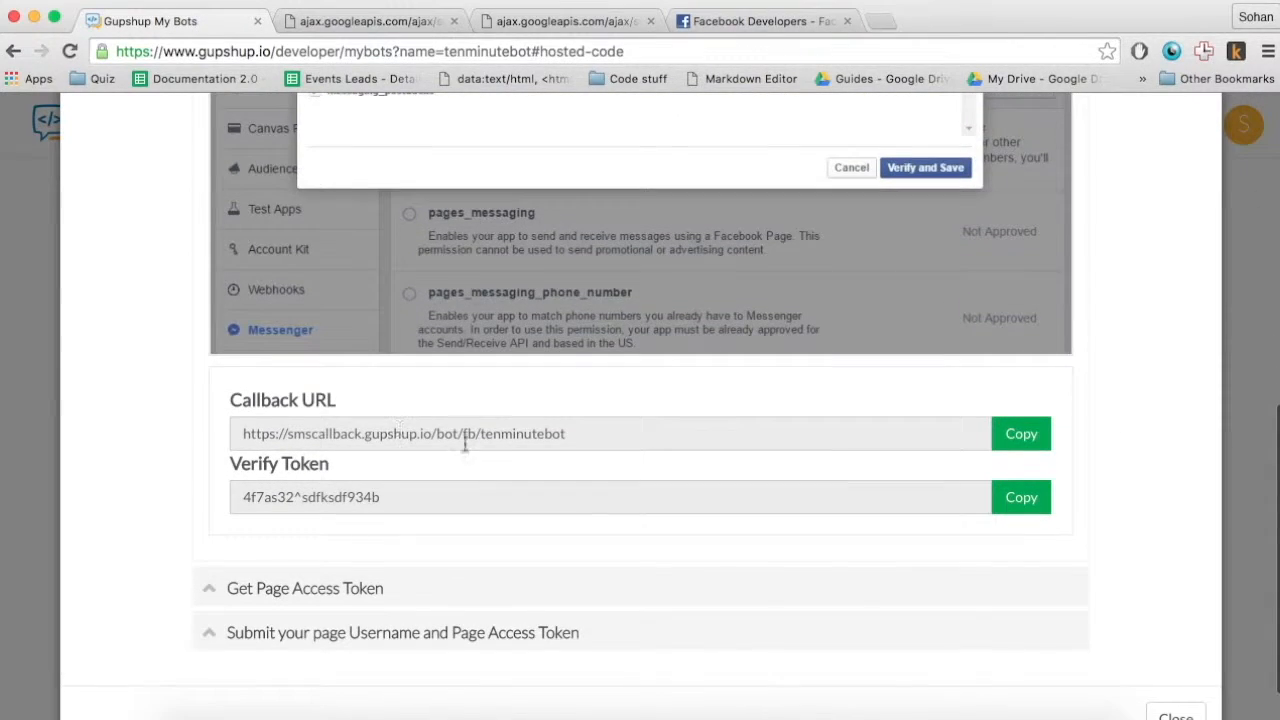
triple_click(403, 433)
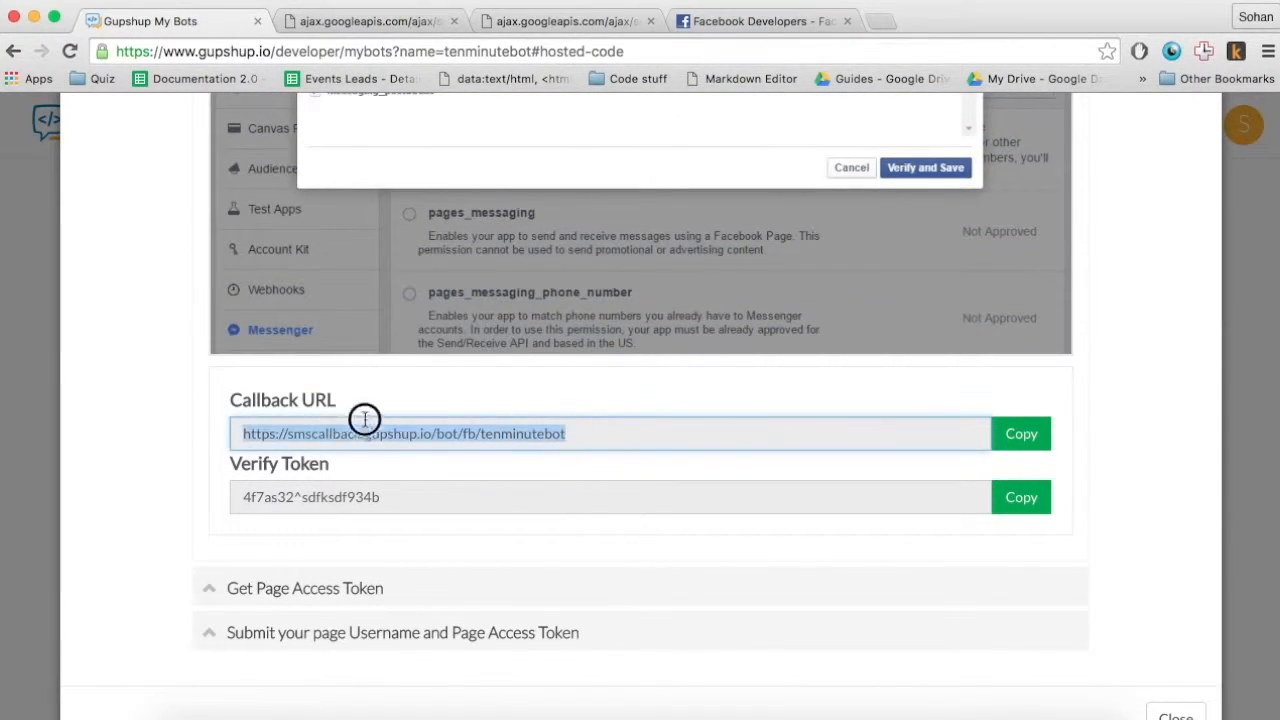
click(1021, 433)
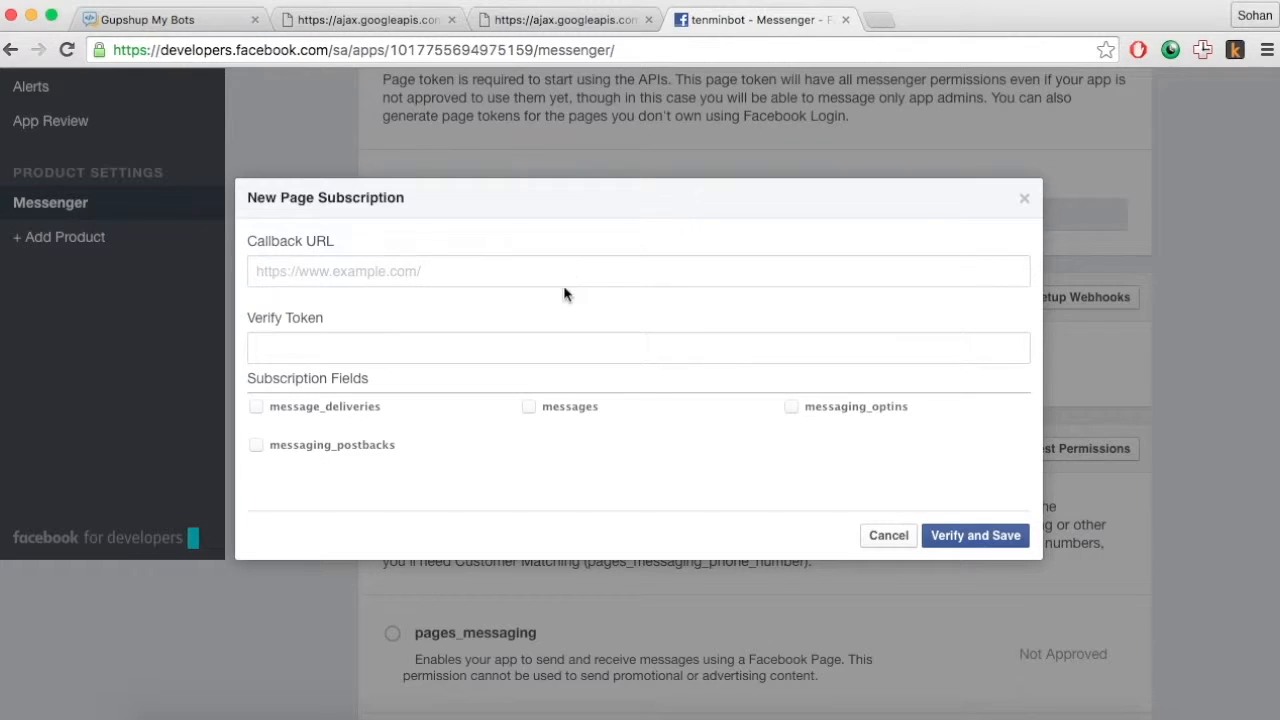
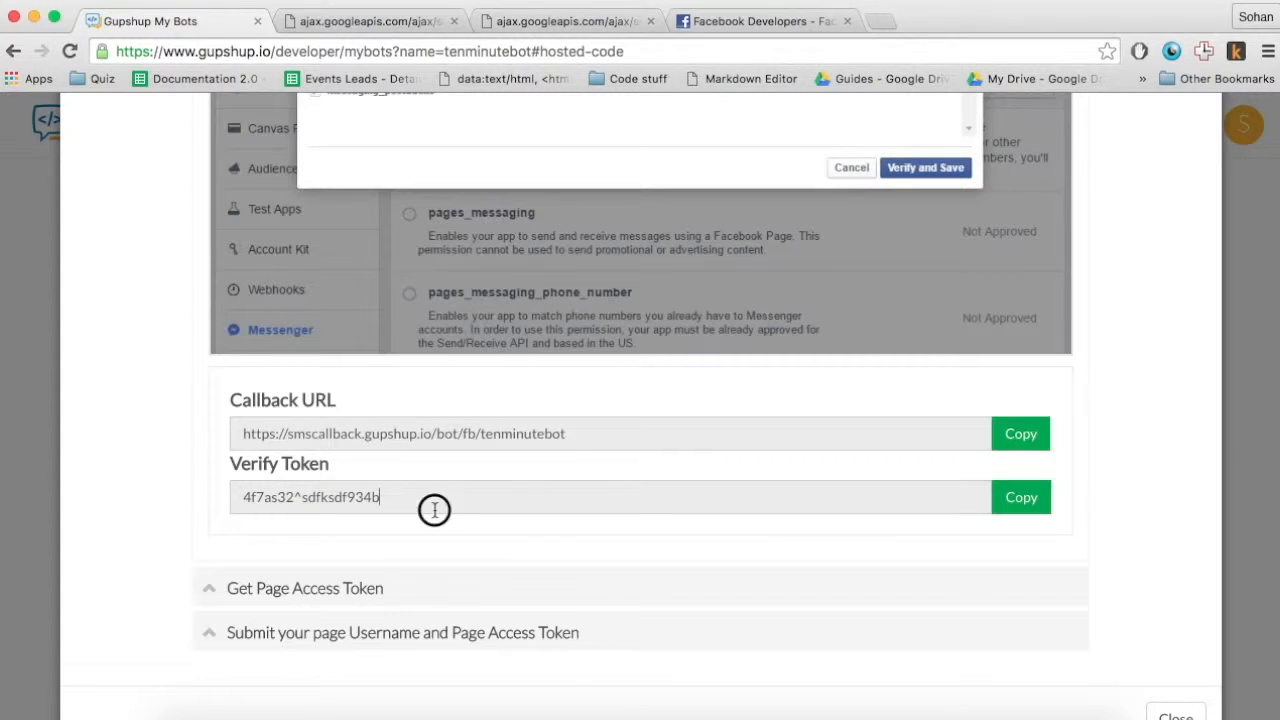
click(1021, 497)
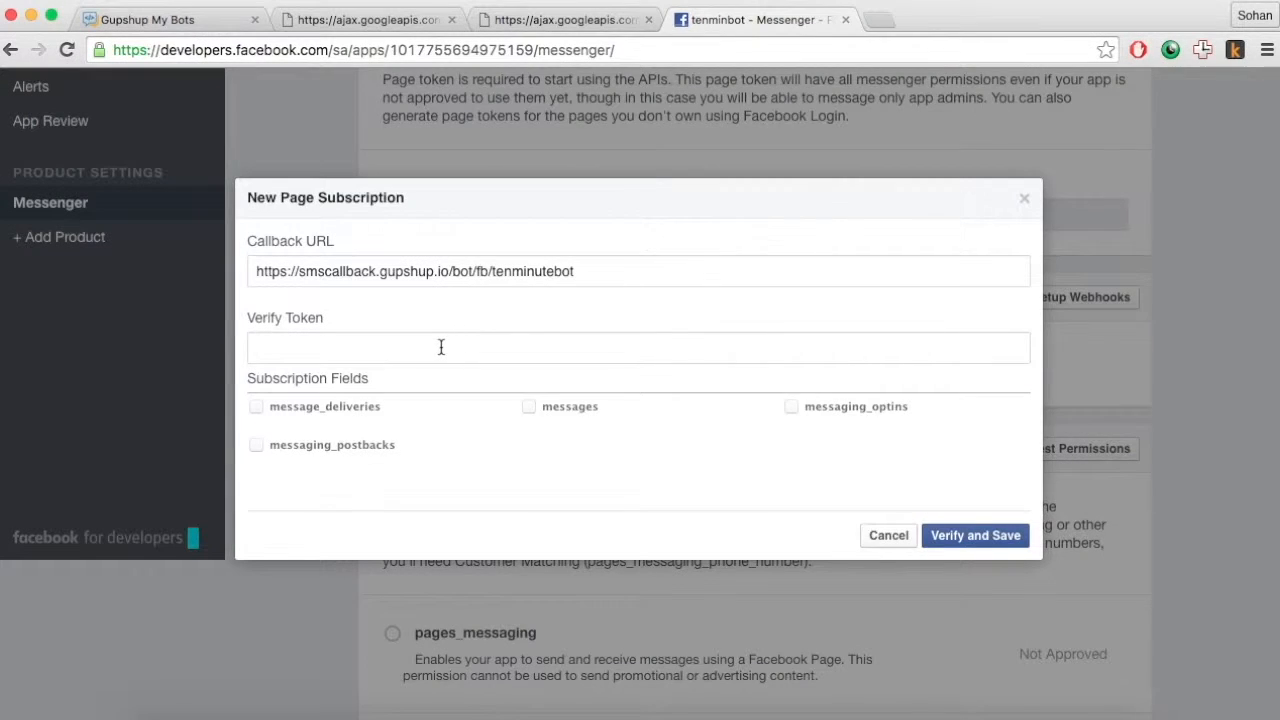
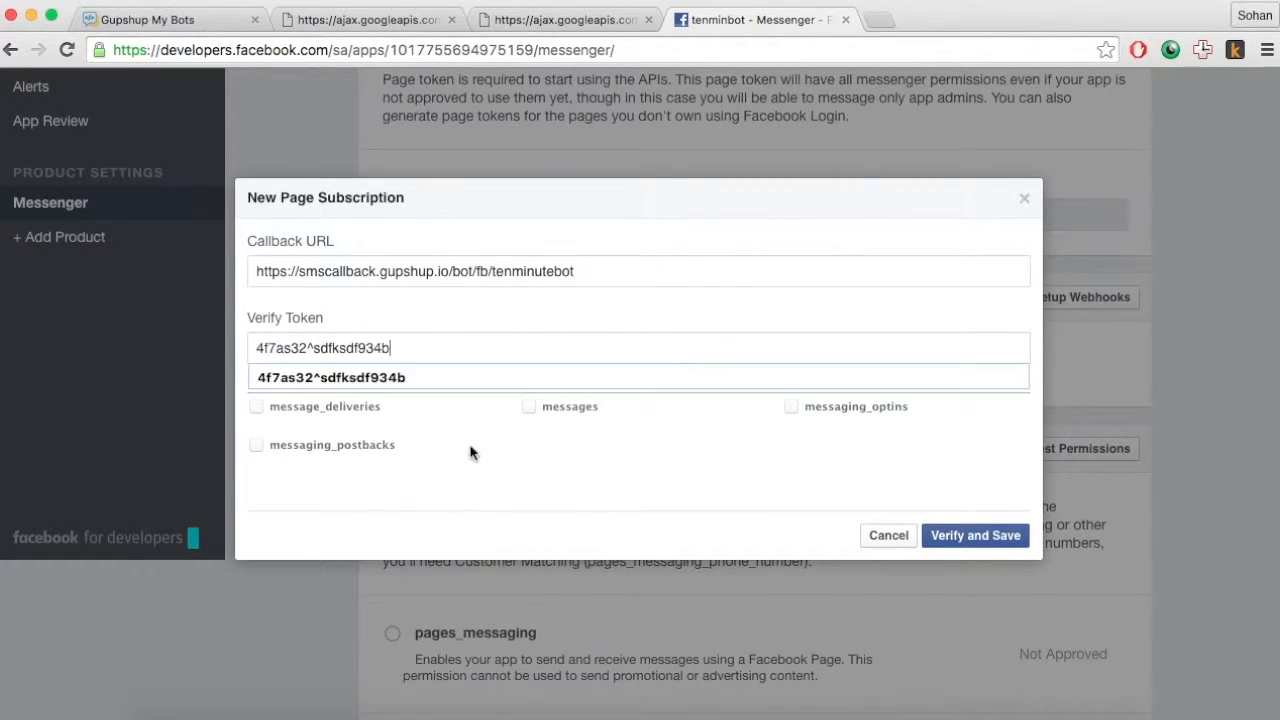
click(529, 406)
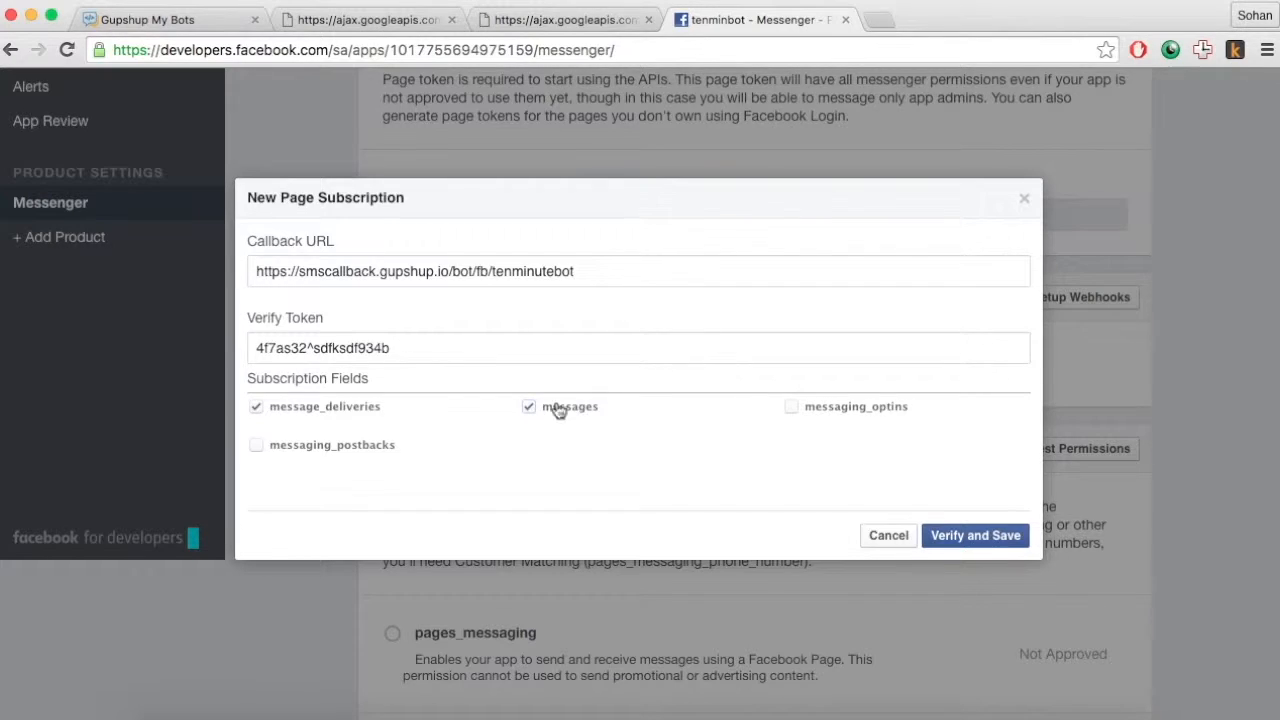
click(256, 444)
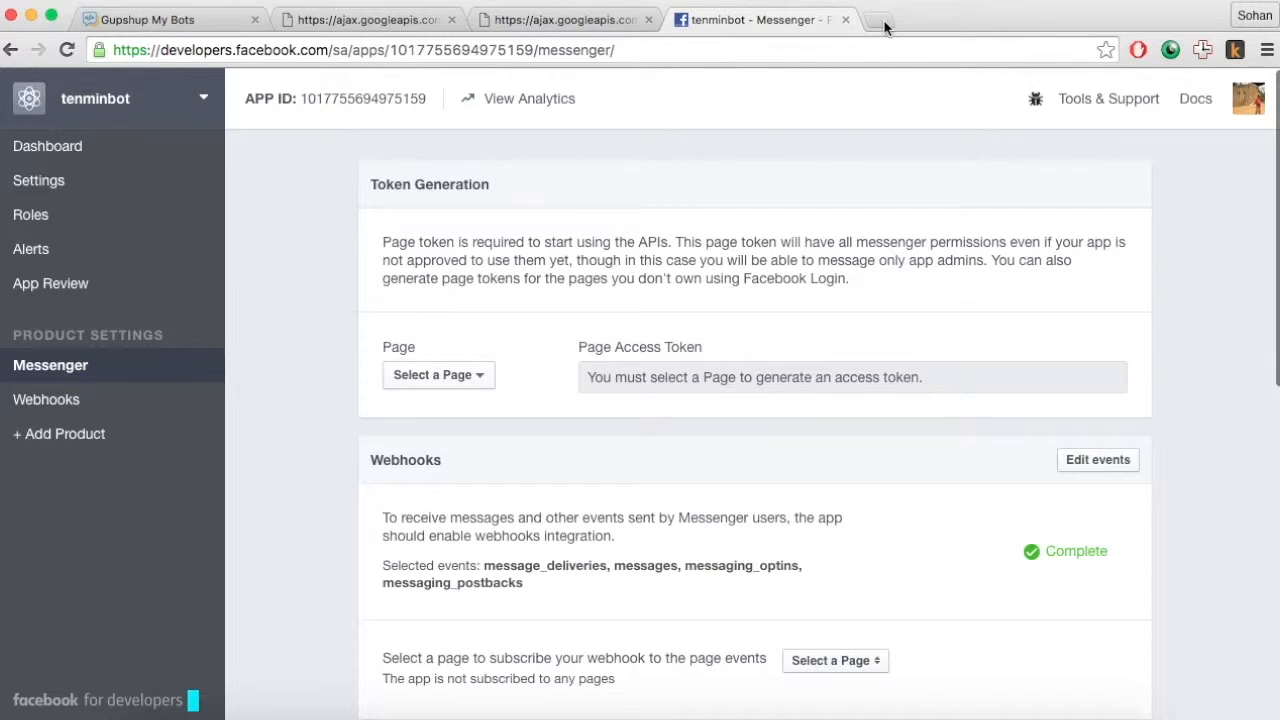
- Go to facebook.com/pages in a new Chrome tab
click(876, 19)
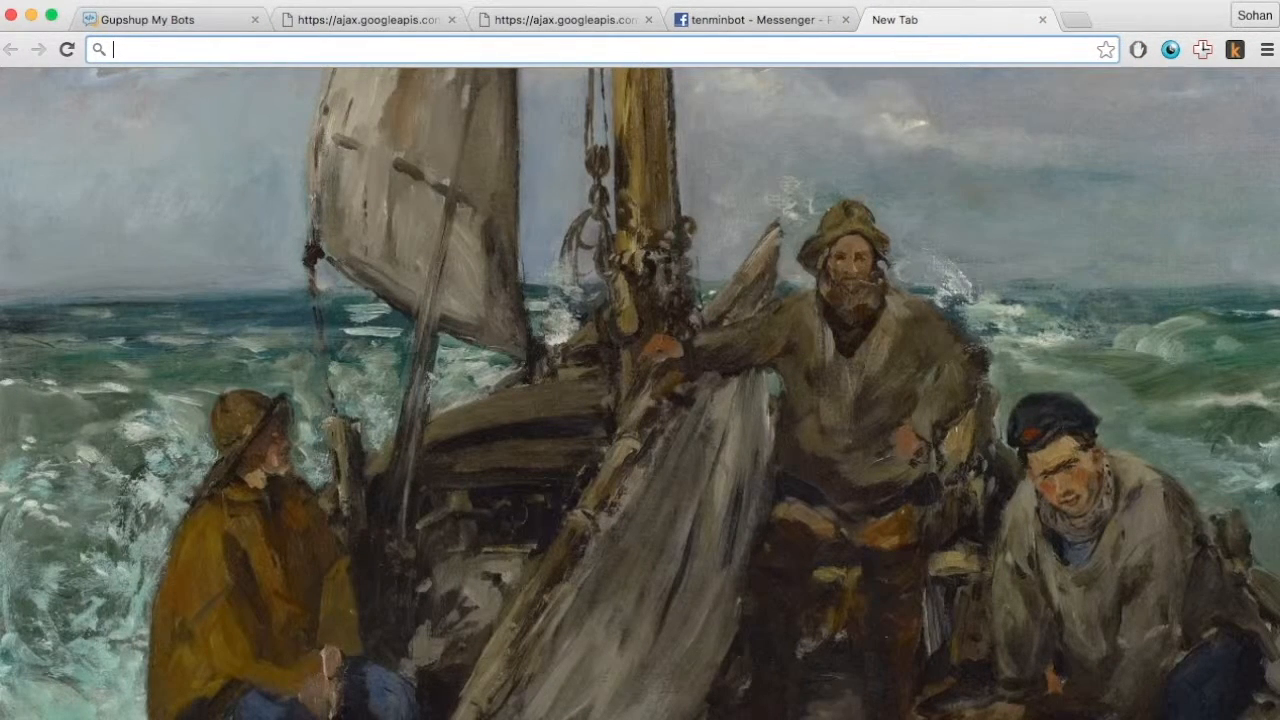
text(facebook/com/)
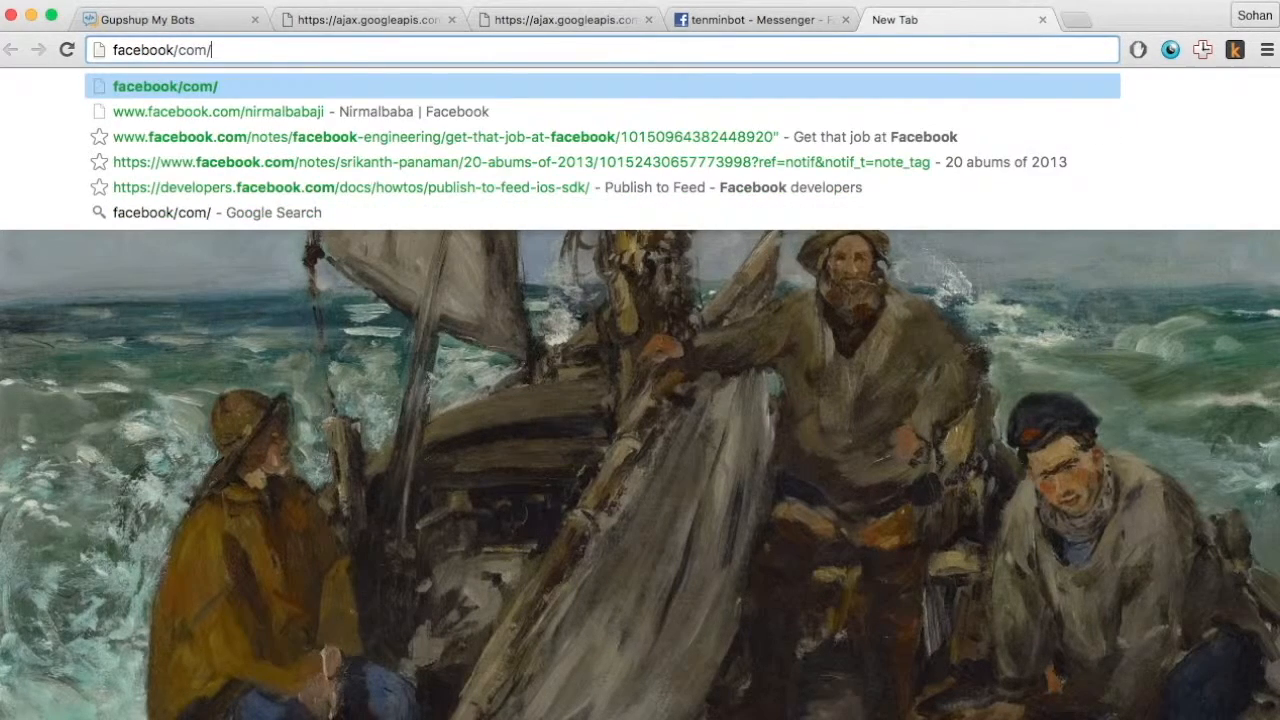
text(facebook.com)
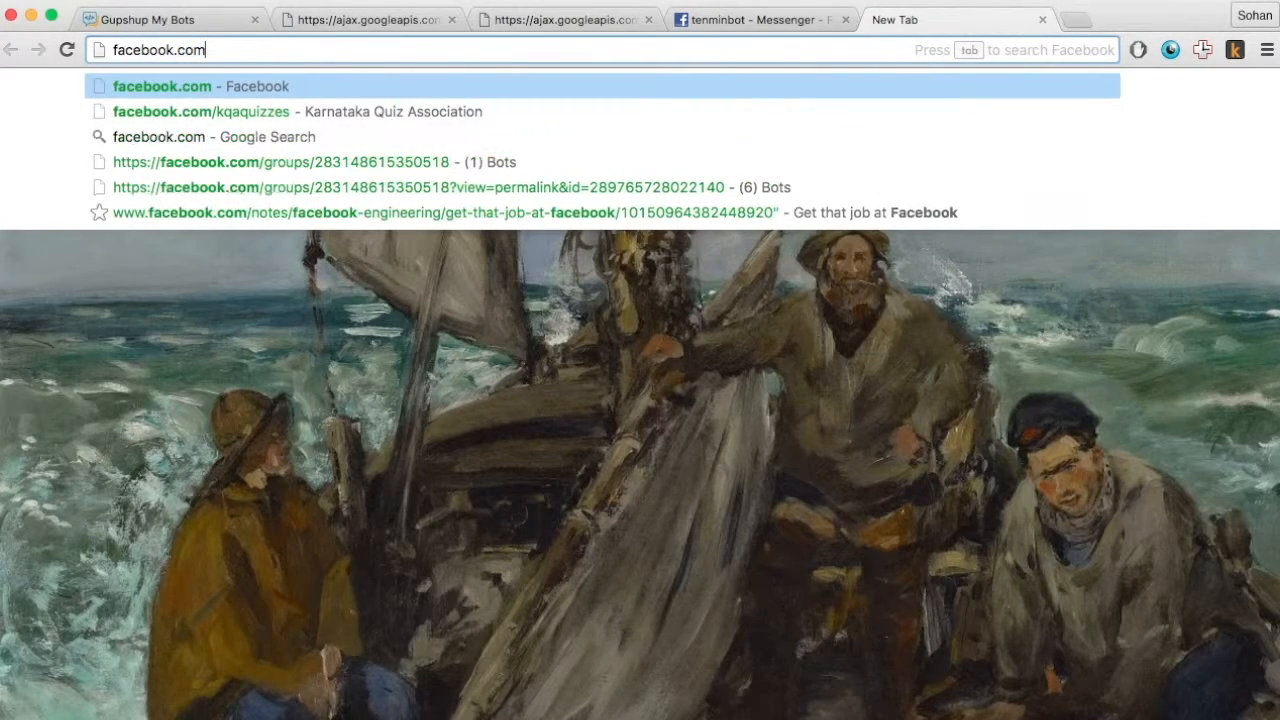
text(/pages/creat)
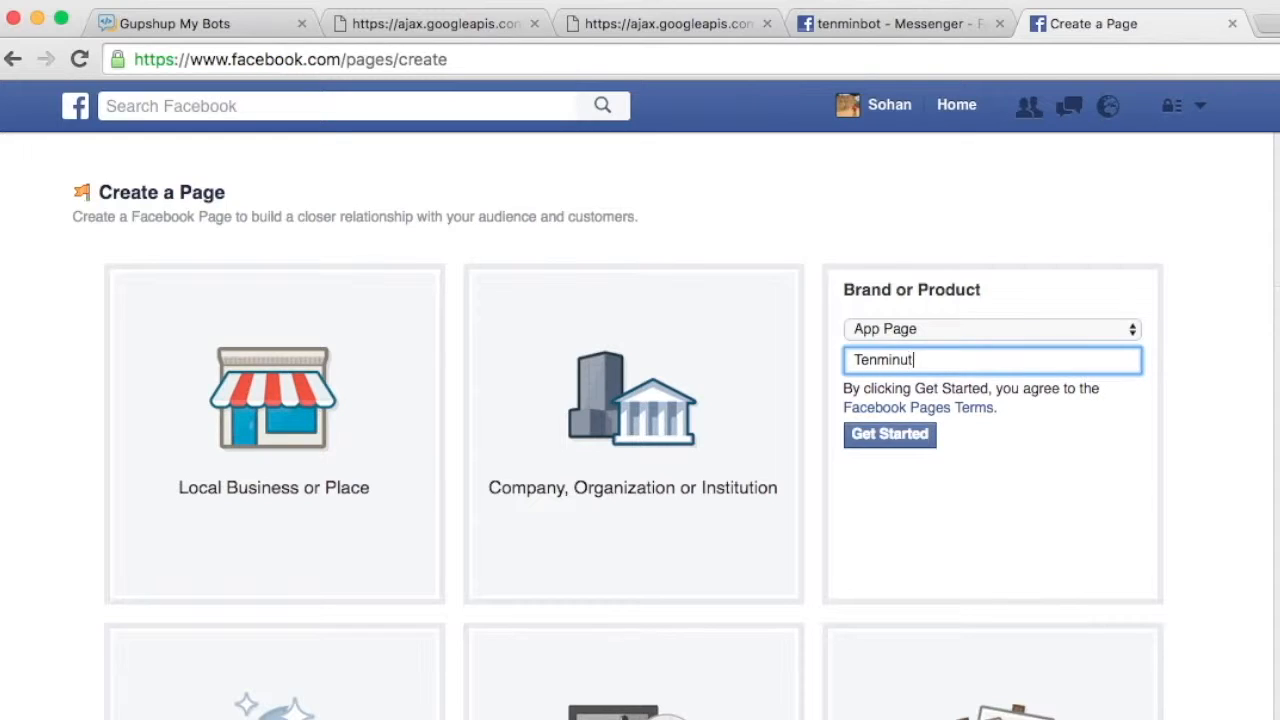
- Create the Tenminutebot App Page, skipping description, profile picture and favorites steps
text(ebot)
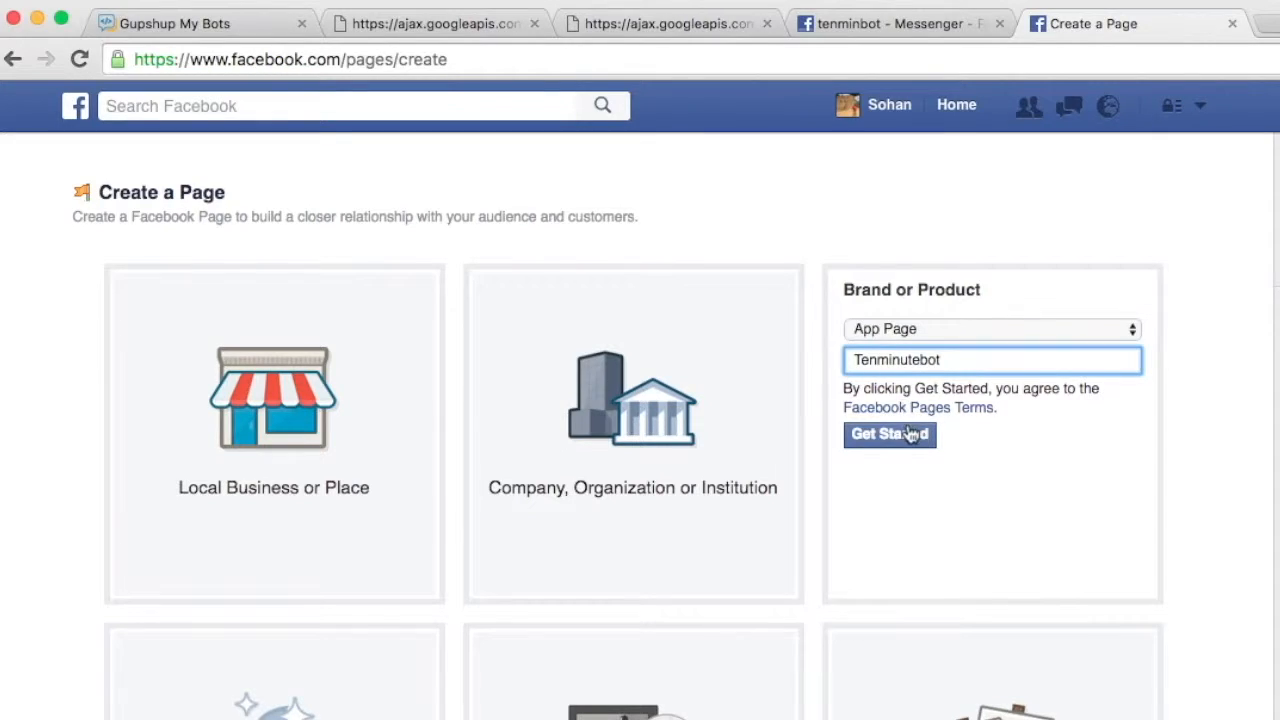
click(888, 434)
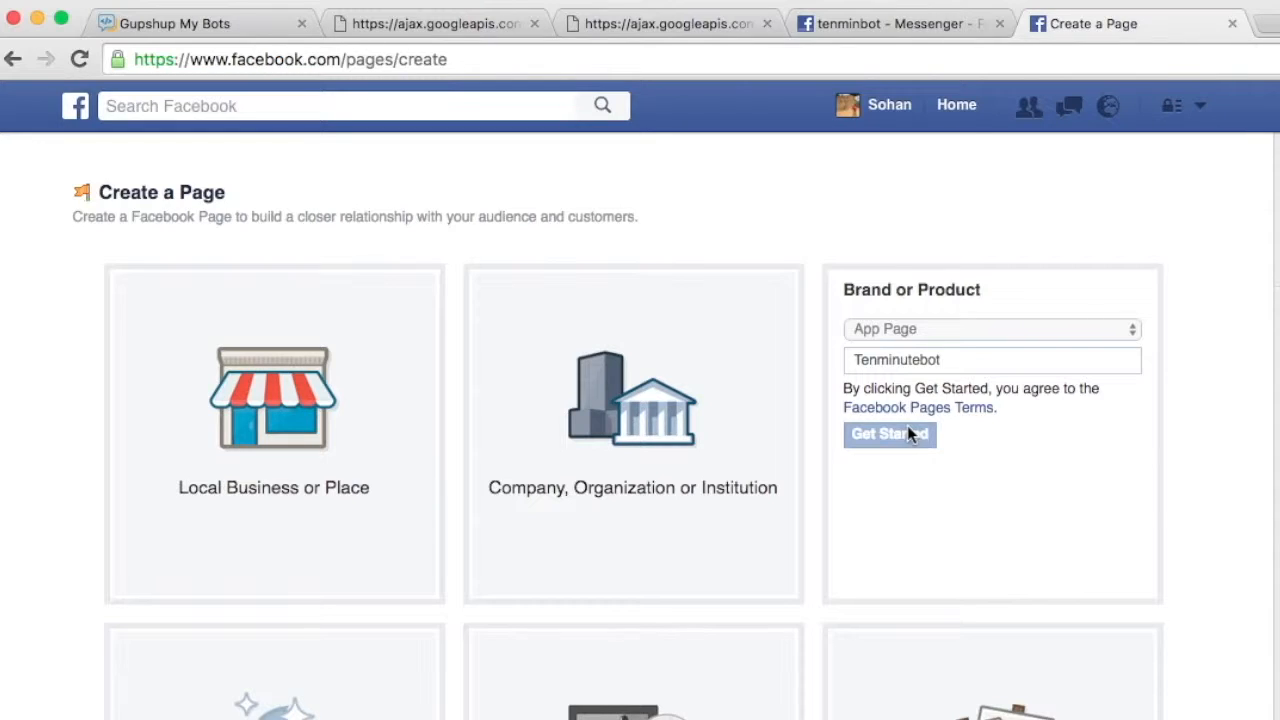
click(889, 434)
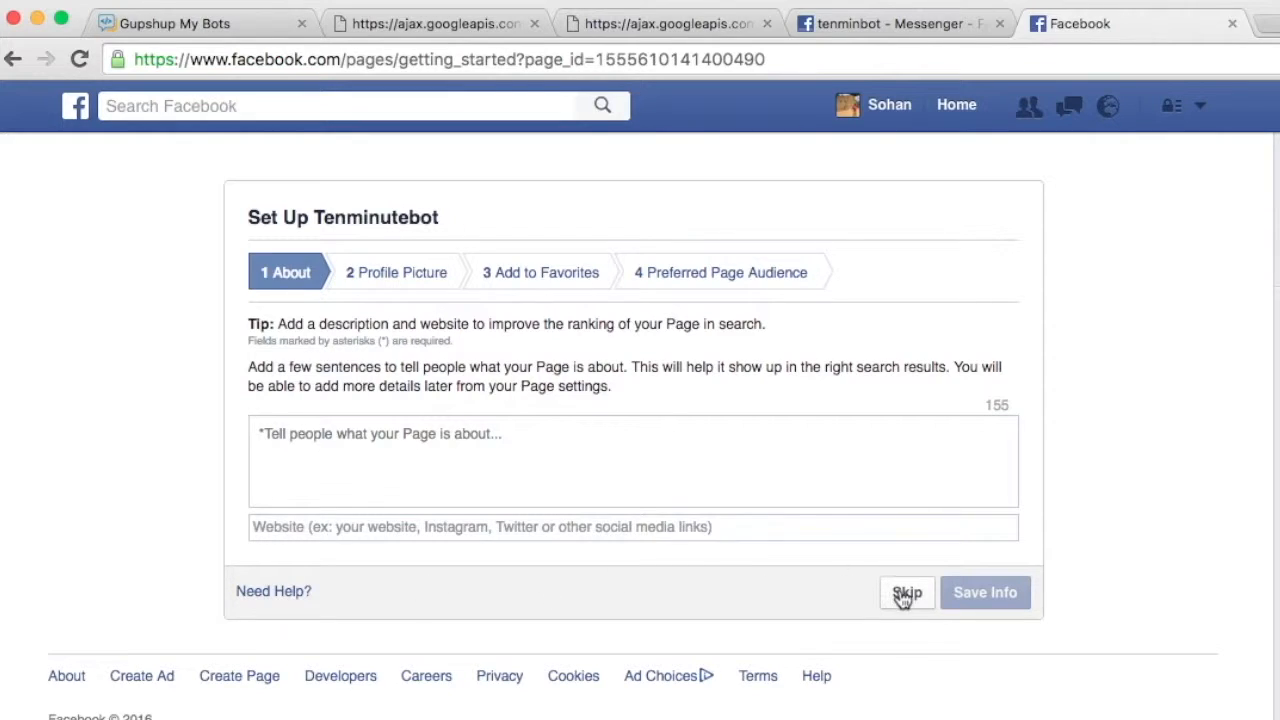
click(906, 592)
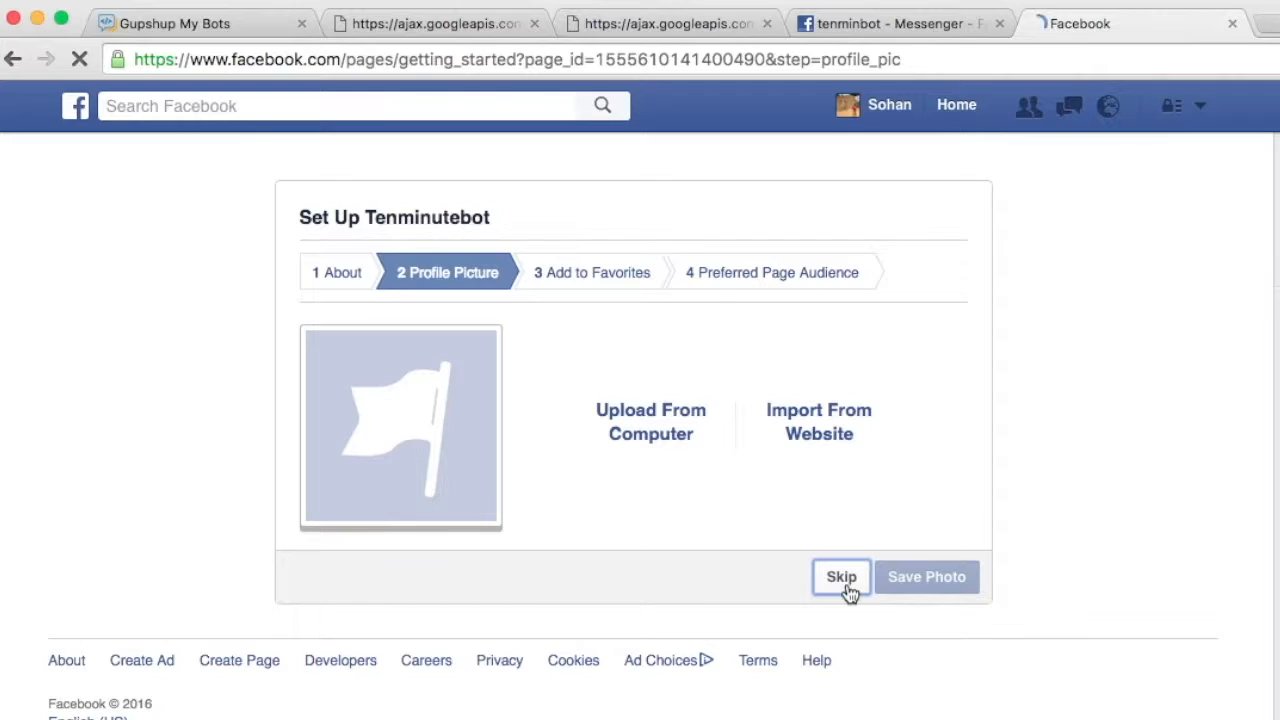
click(841, 577)
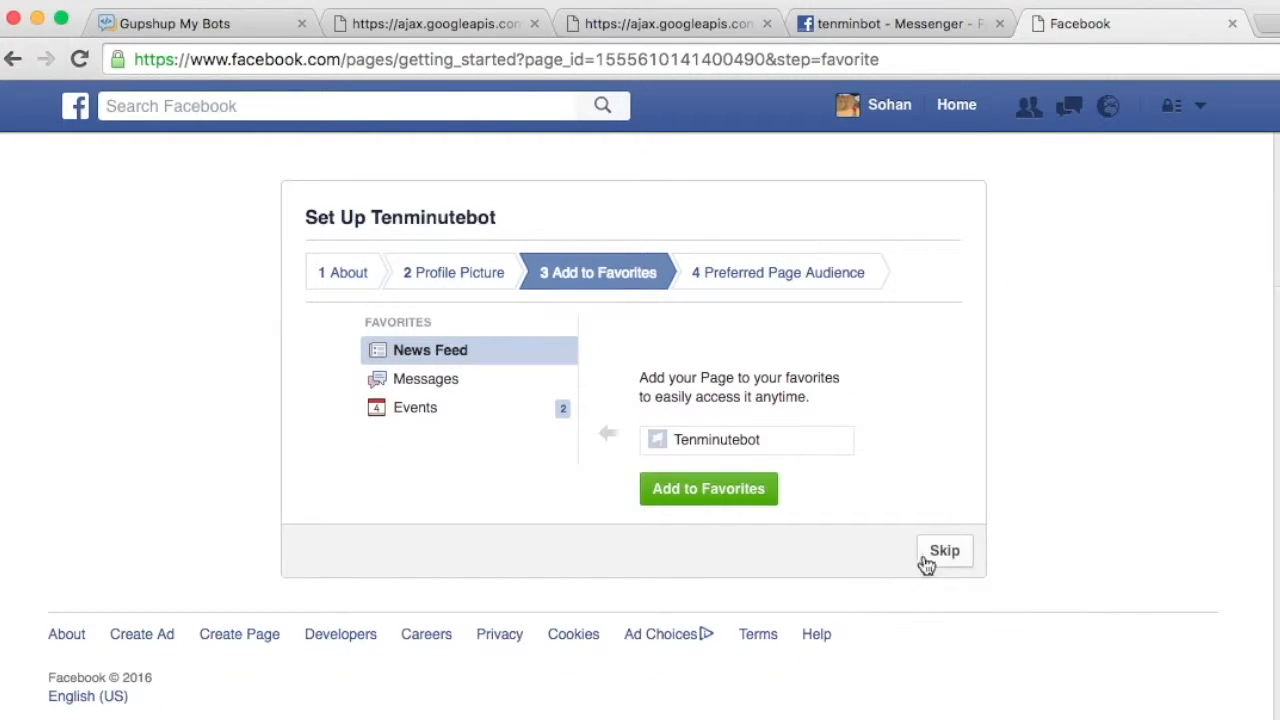
click(943, 550)
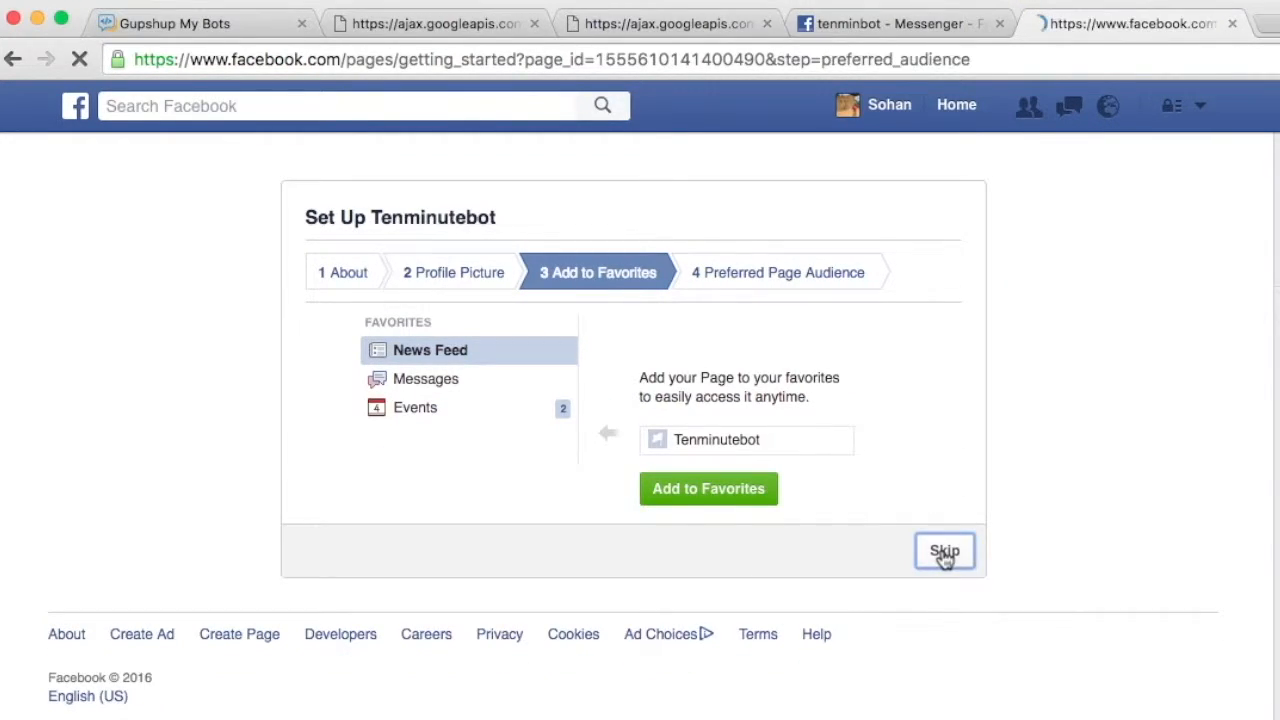
click(944, 551)
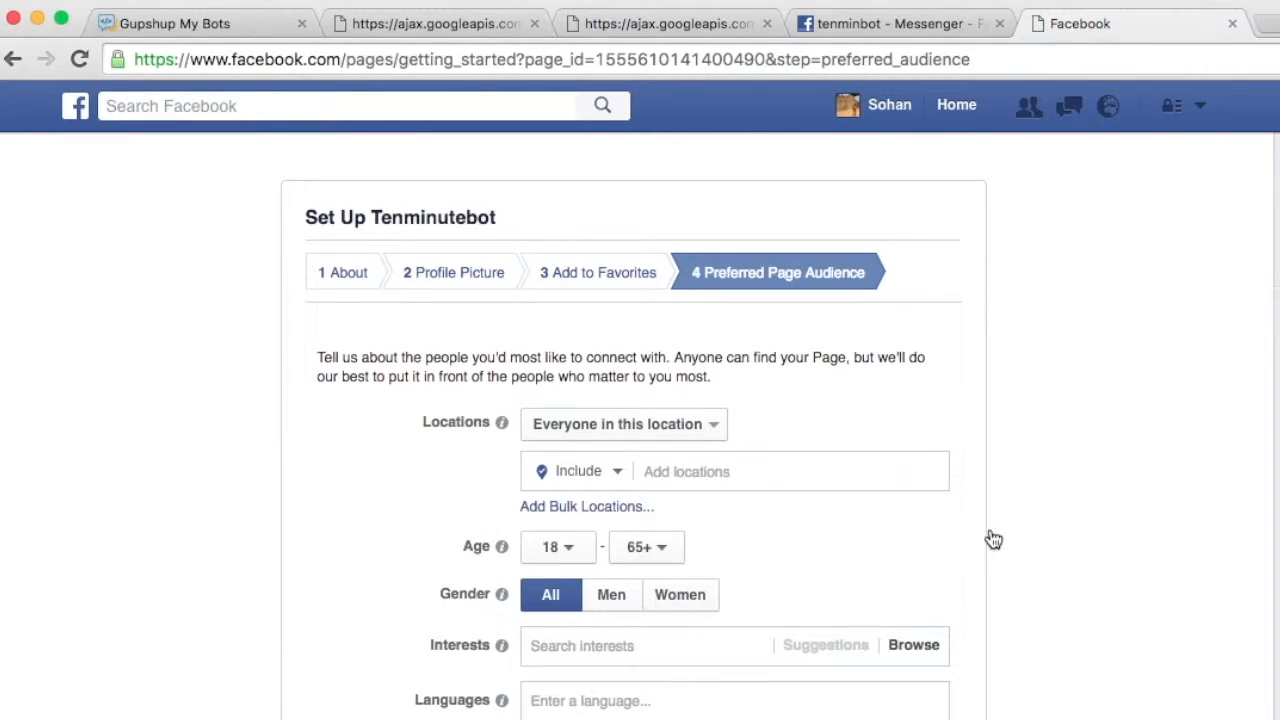
scroll(down, 3)
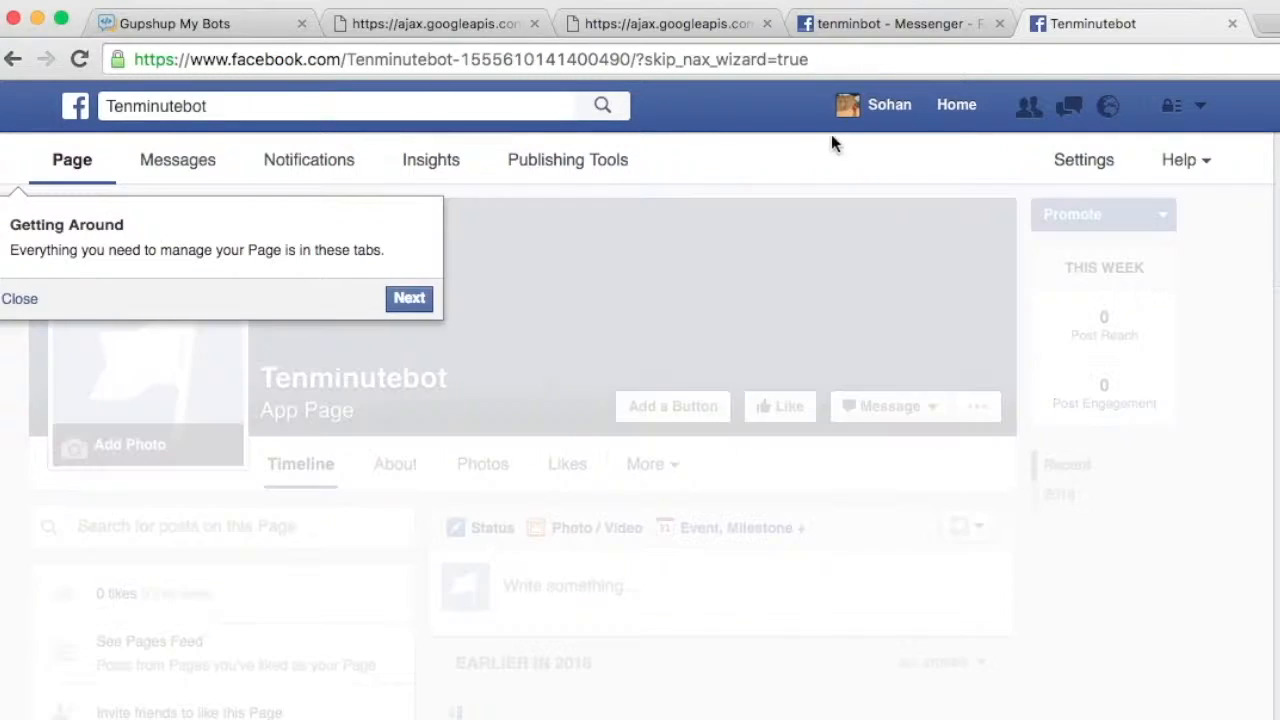
click(165, 23)
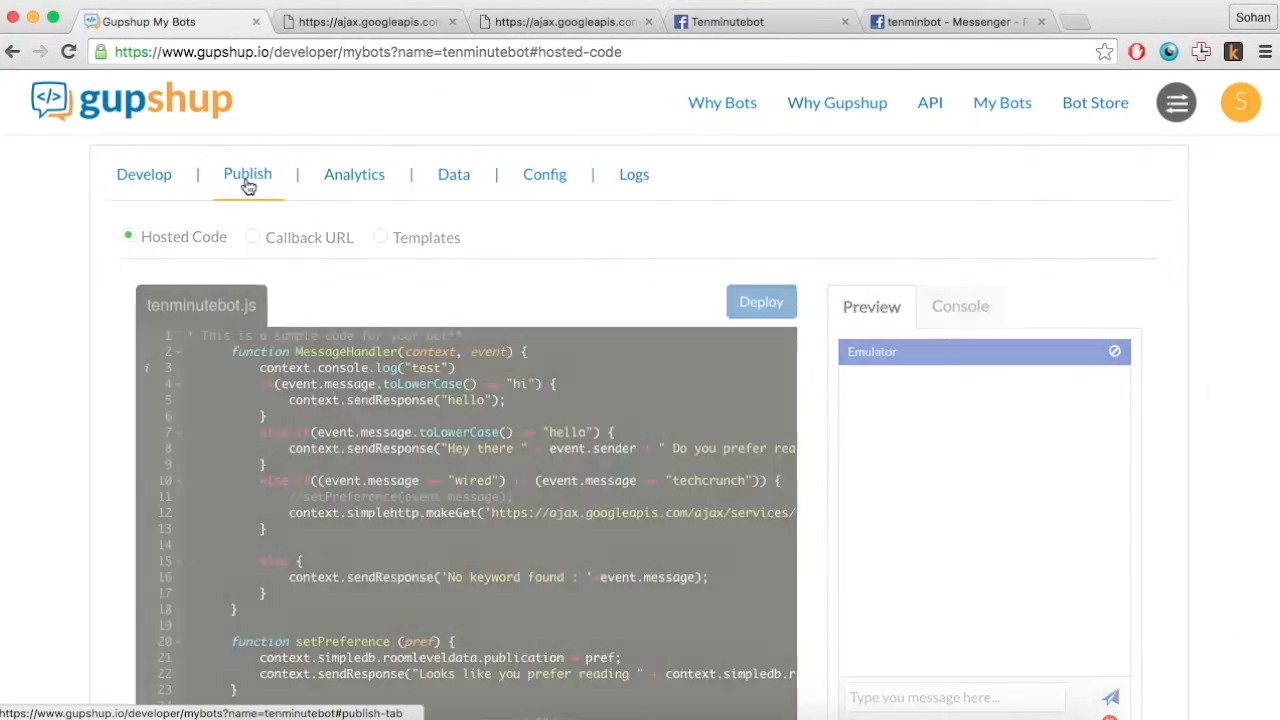
- Open Gupshup's Facebook Messenger publishing form showing the page token fields
click(247, 174)
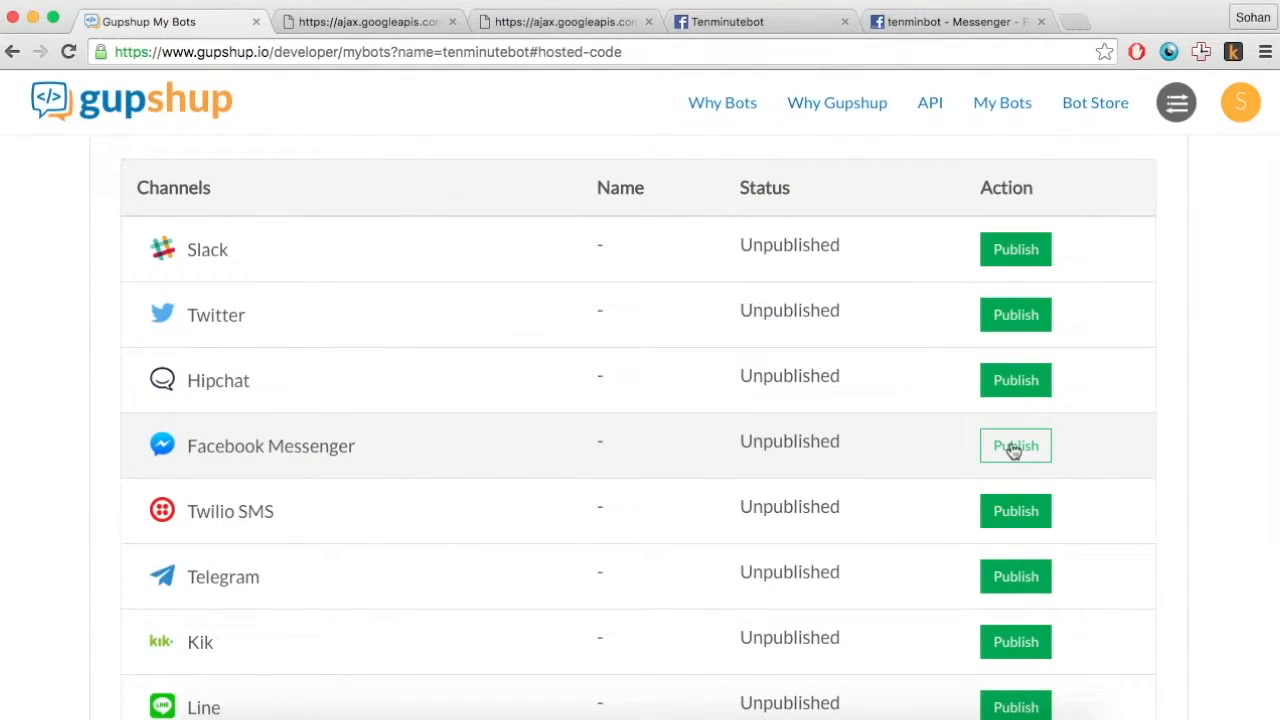
click(1015, 445)
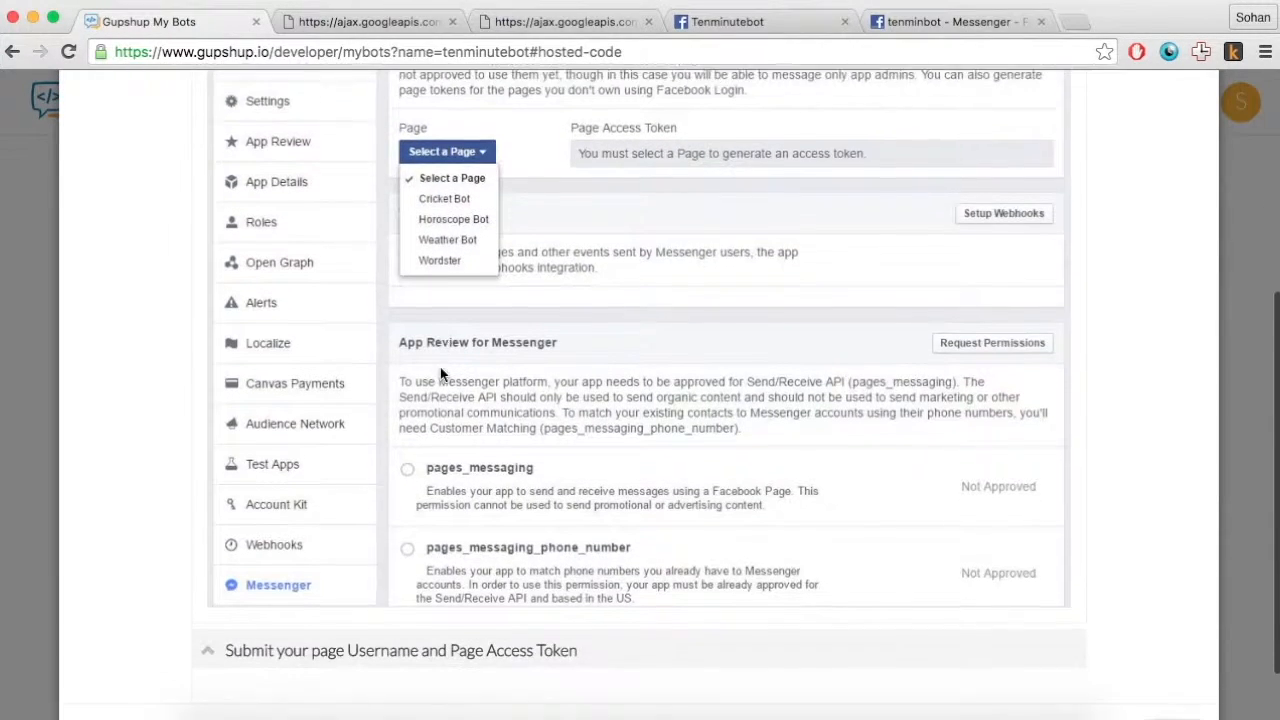
click(400, 650)
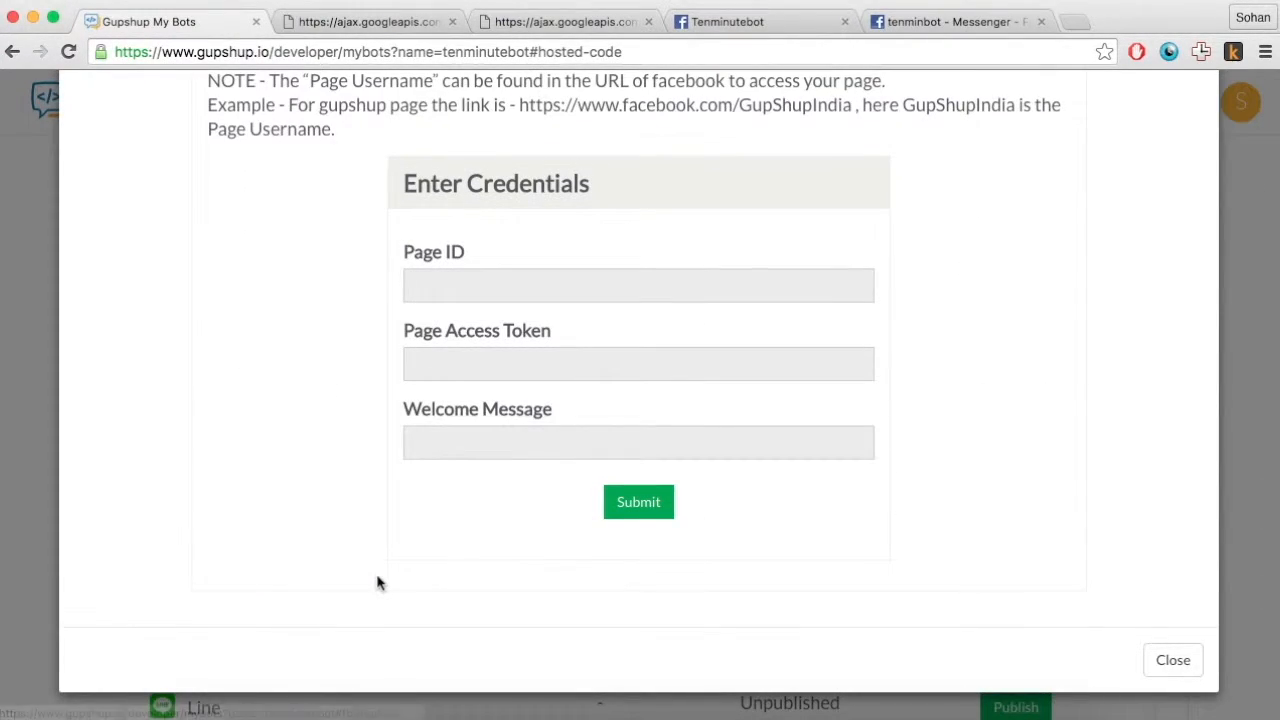
- Paste the Tenminutebot page access token from the Messenger settings into Gupshup
click(728, 21)
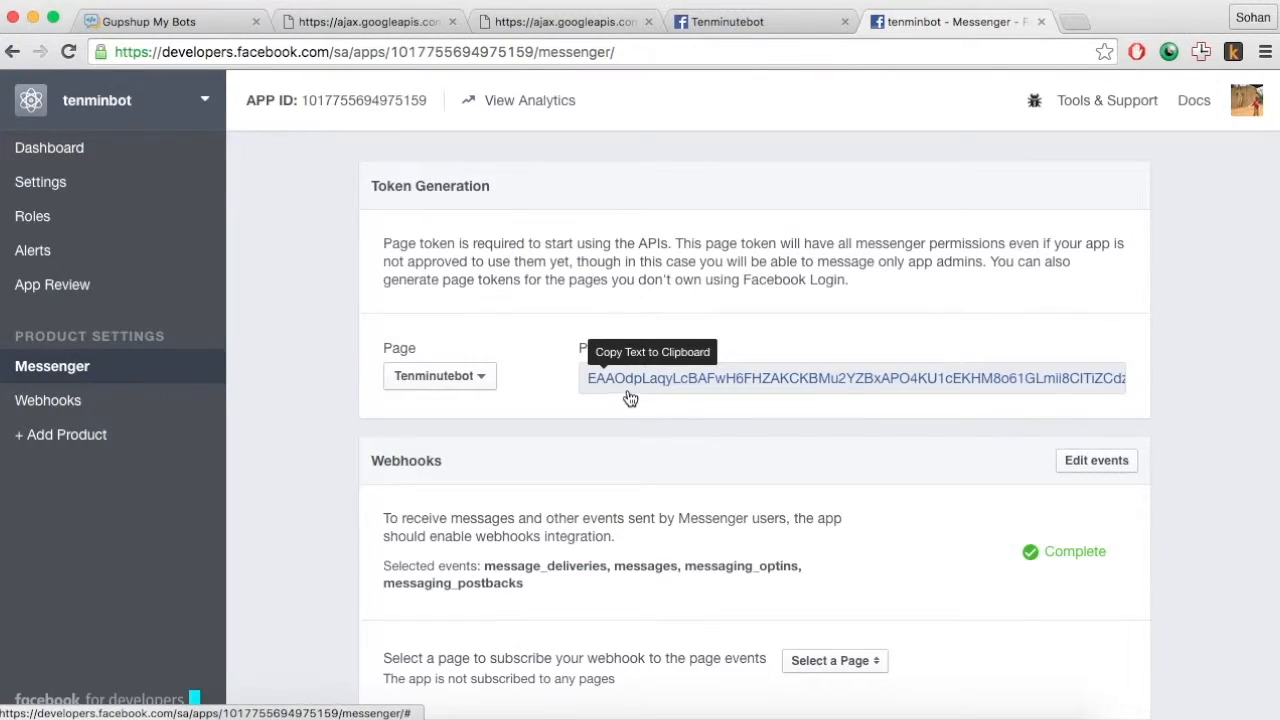
click(439, 375)
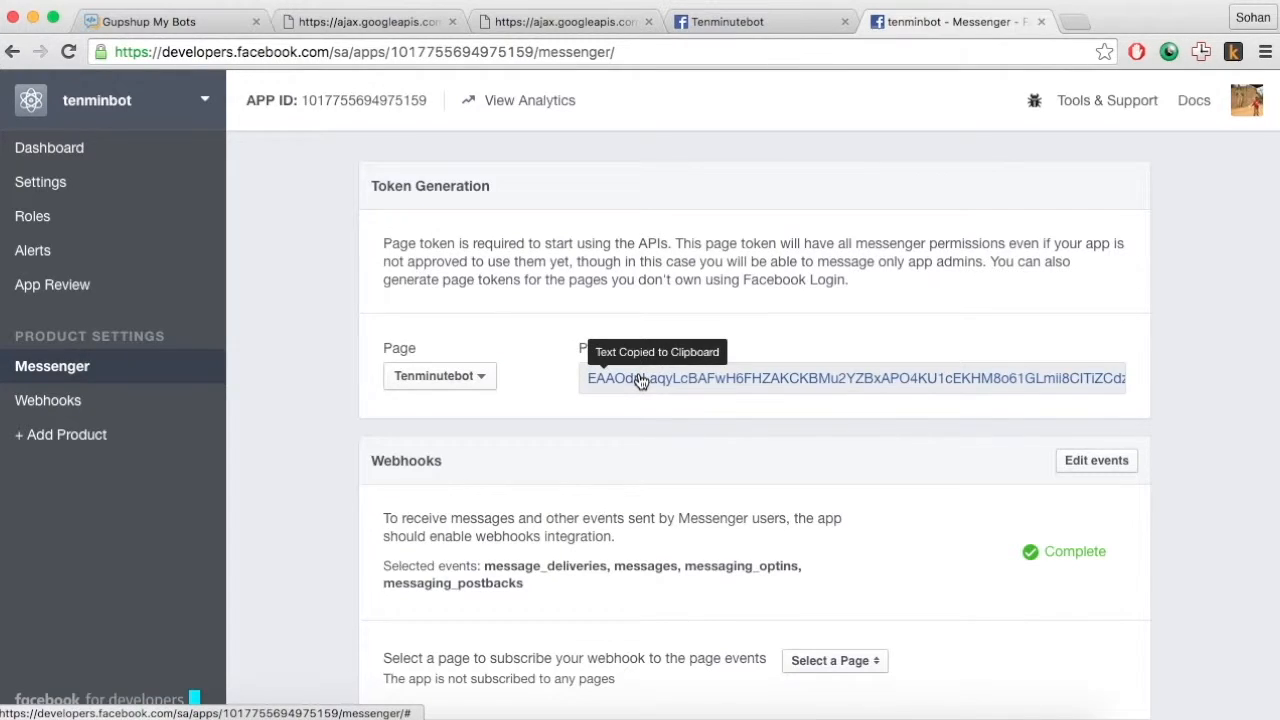
click(150, 21)
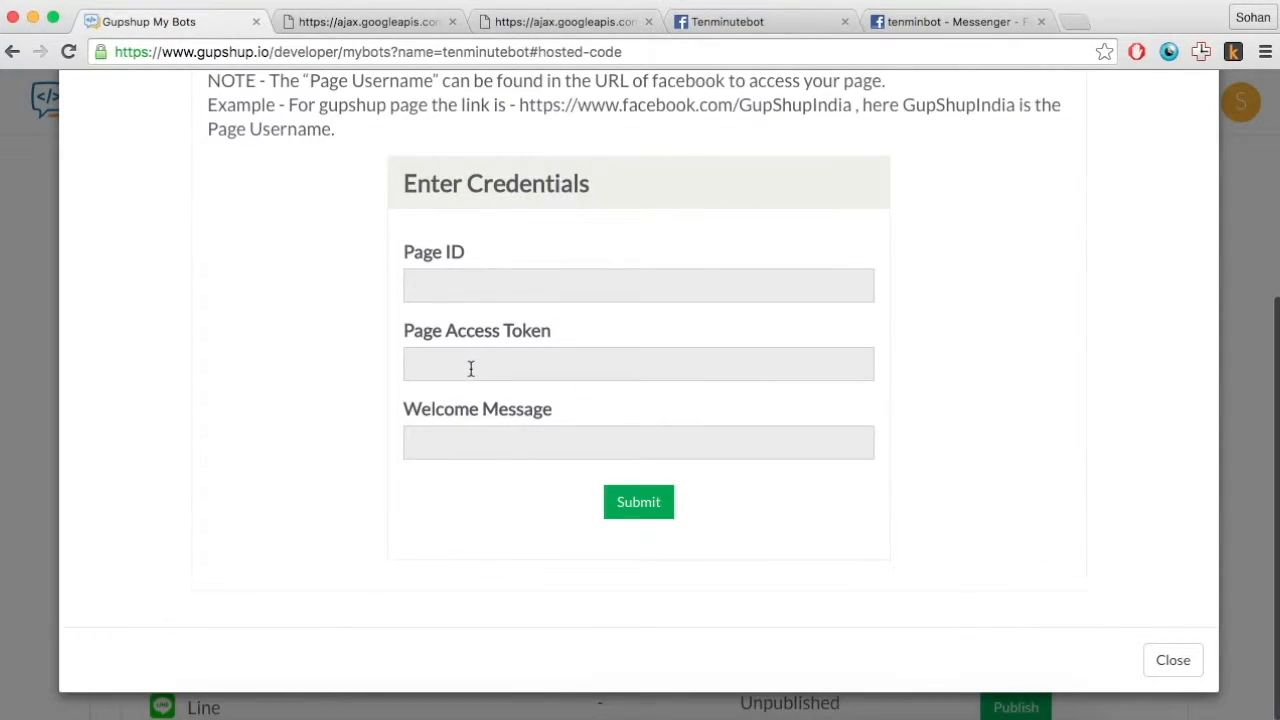
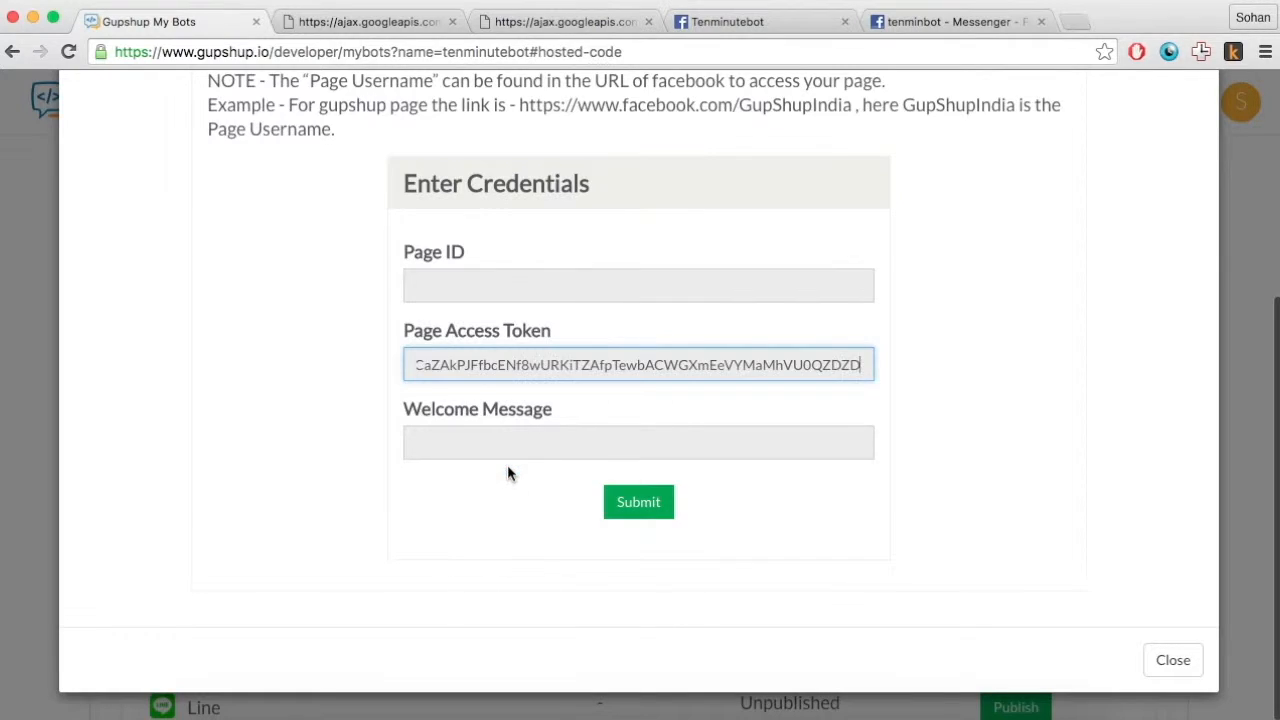